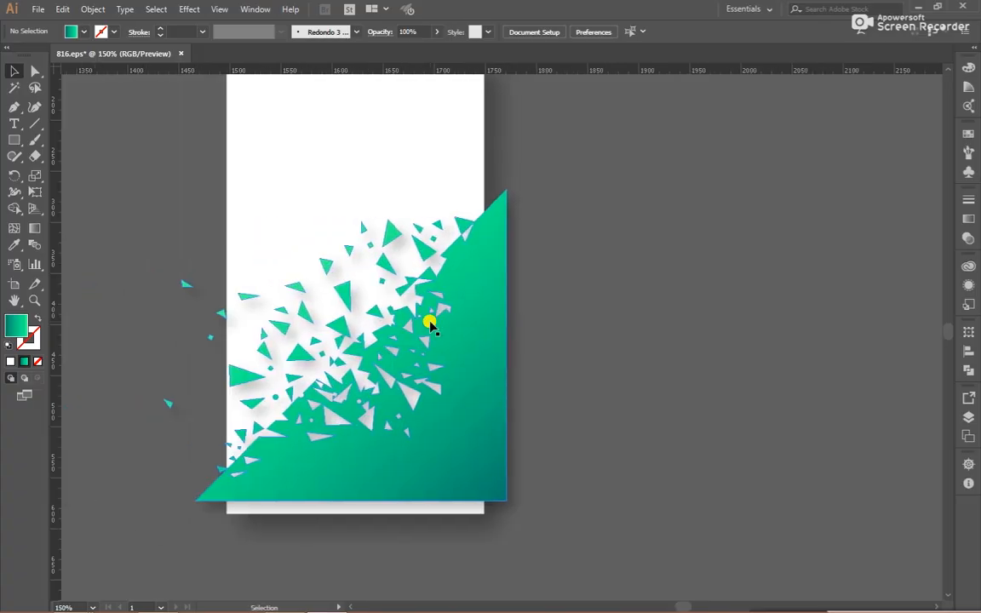
- Create a new blank 1366 × 768 px landscape document from the New Document dialog
{"action": "left_click", "coordinate": [61, 10]}
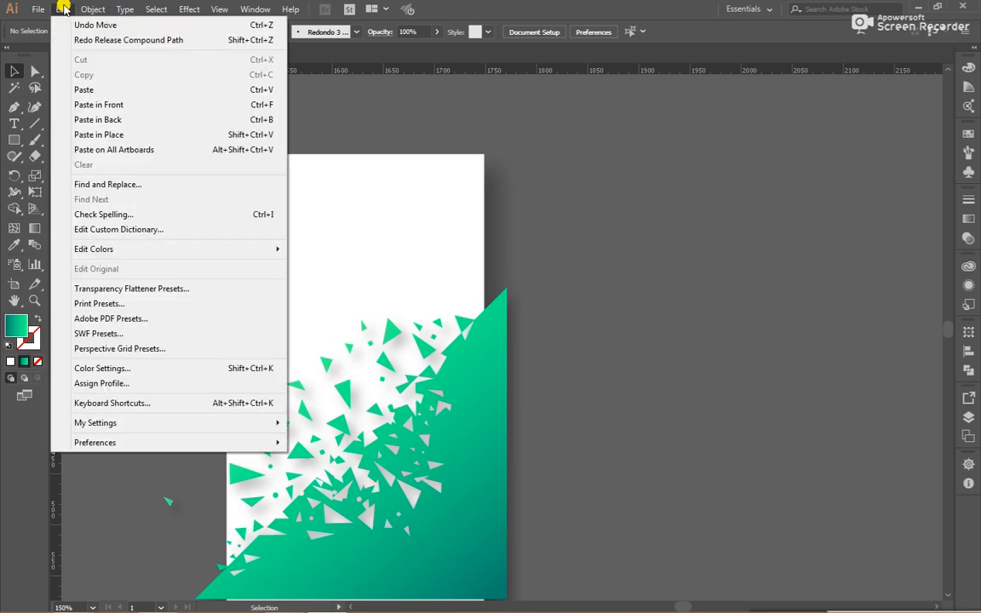
{"action": "left_click", "coordinate": [37, 11]}
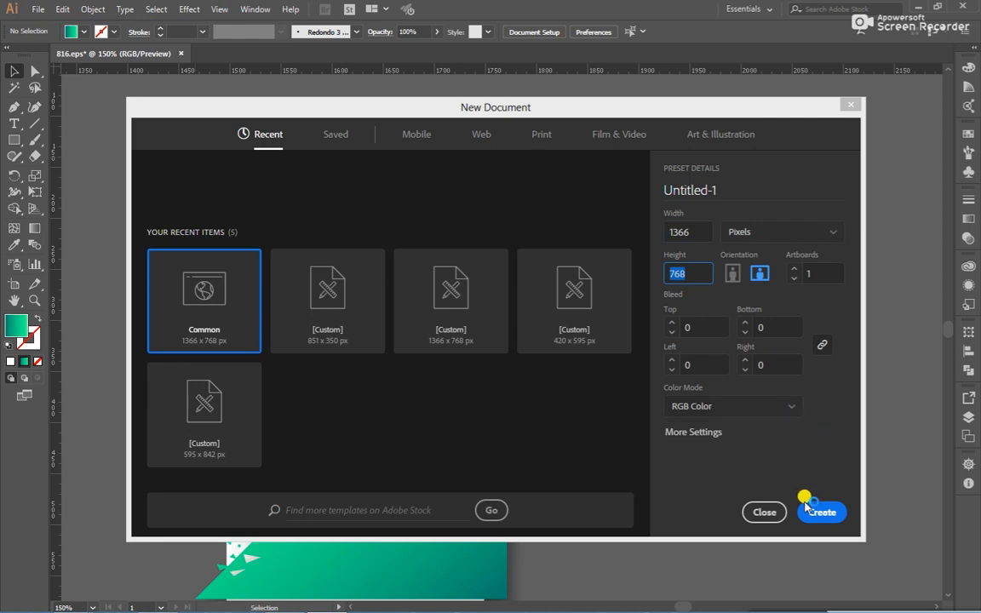
{"action": "left_click", "coordinate": [821, 511]}
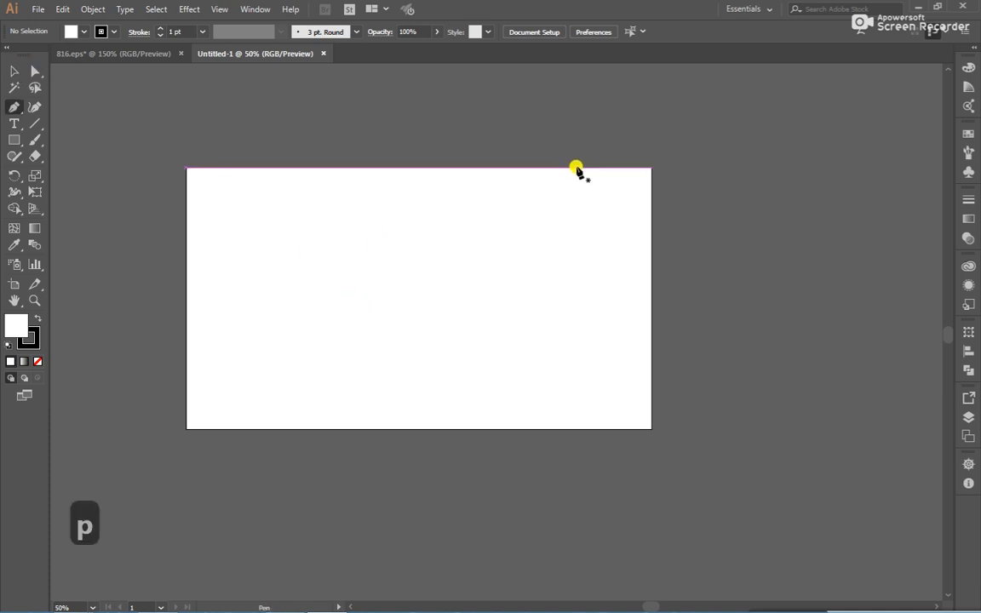
- Draw a diagonal quadrilateral over the artboard's right side with the Pen tool and select it
{"action": "left_click", "coordinate": [298, 427]}
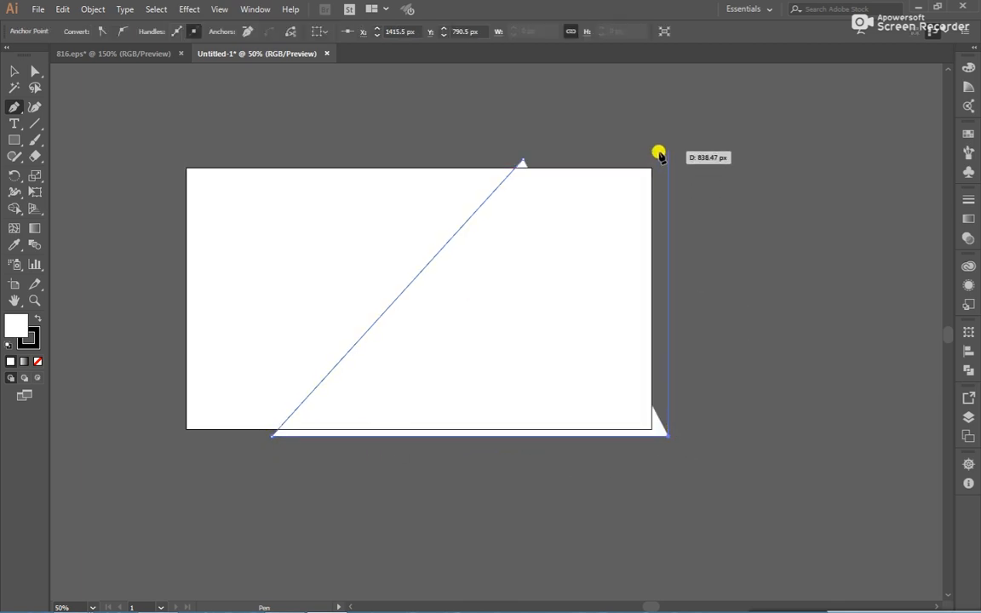
{"action": "left_click_drag", "start_coordinate": [661, 155], "coordinate": [525, 160]}
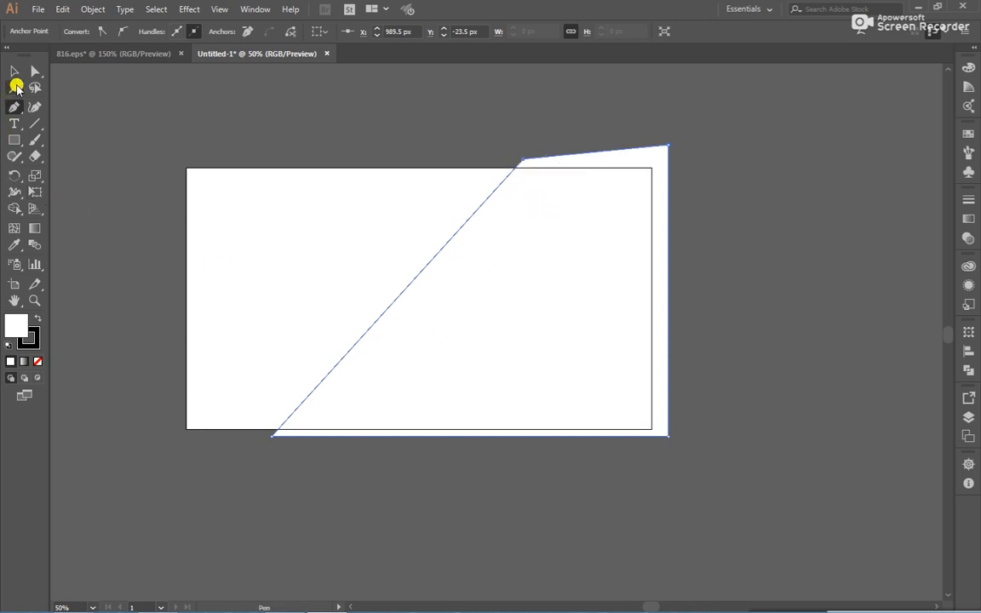
{"action": "left_click", "coordinate": [14, 71]}
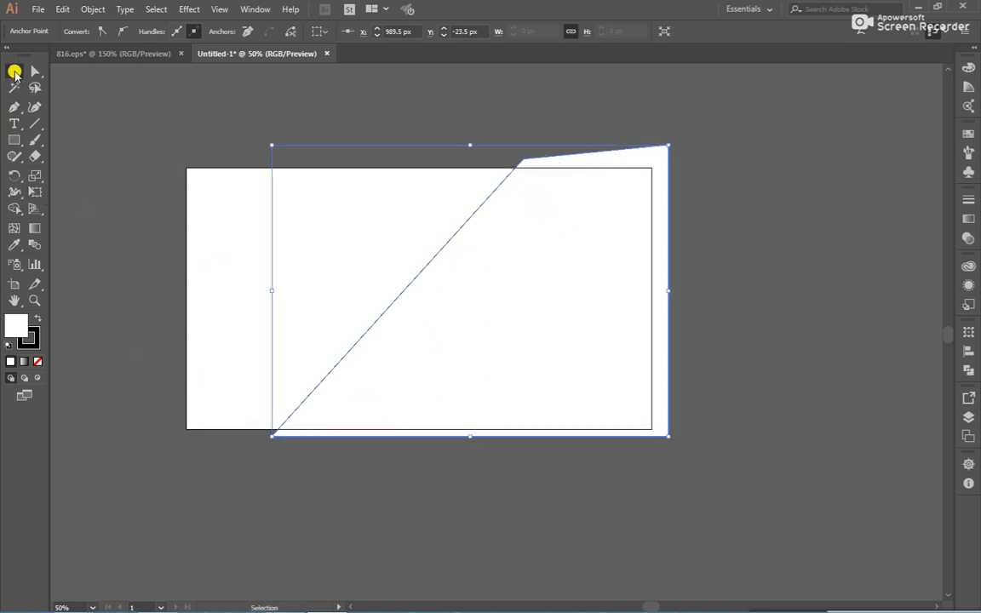
{"action": "left_click", "coordinate": [14, 72]}
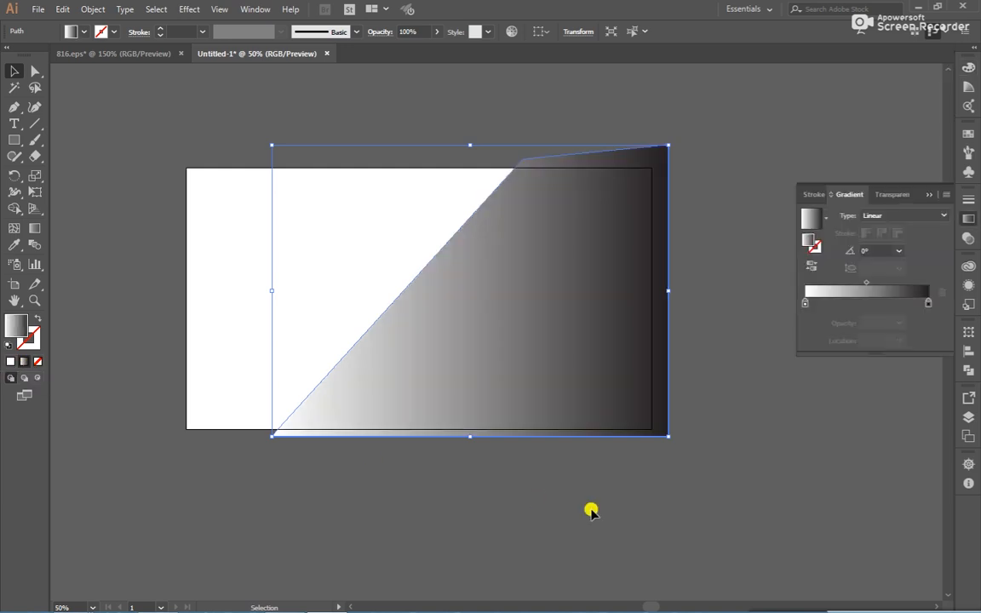
- Angle the shape's linear gradient so it darkens from top-left toward the bottom-right corner
{"action": "key", "text": "g"}
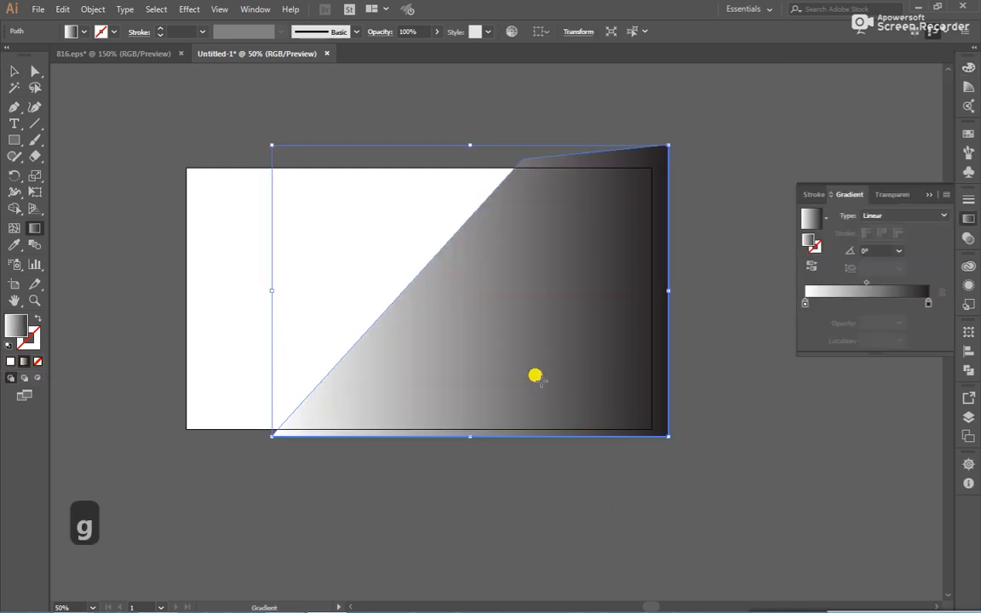
{"action": "left_click_drag", "start_coordinate": [534, 376], "coordinate": [285, 224]}
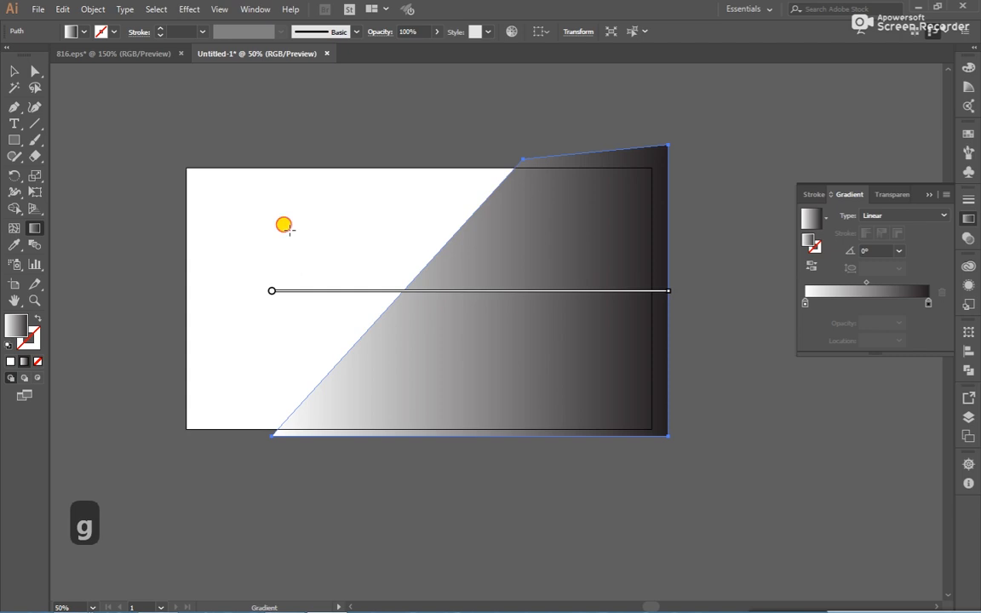
{"action": "left_click_drag", "start_coordinate": [286, 225], "coordinate": [596, 373]}
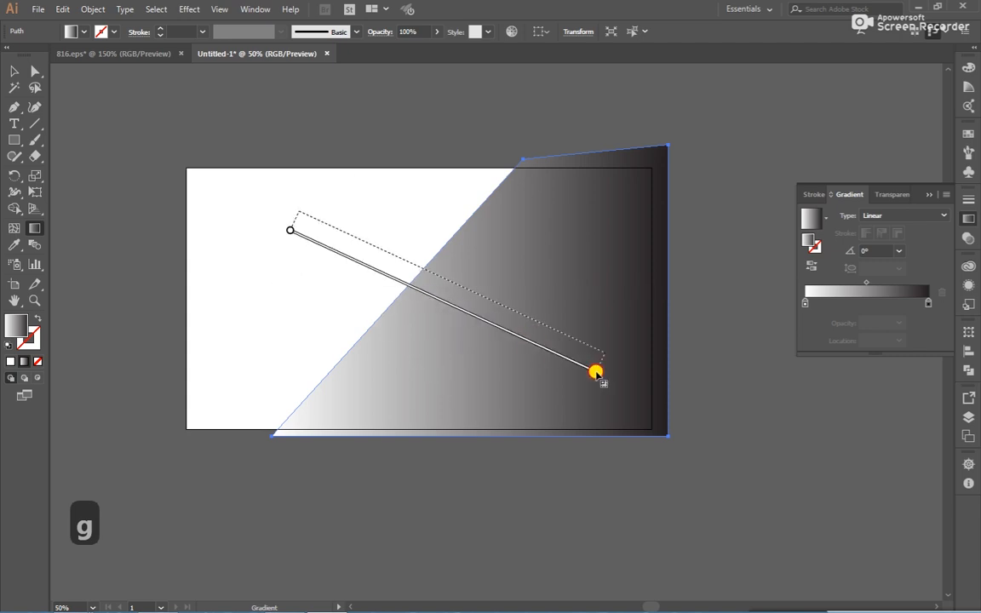
{"action": "left_click_drag", "start_coordinate": [596, 371], "coordinate": [672, 429]}
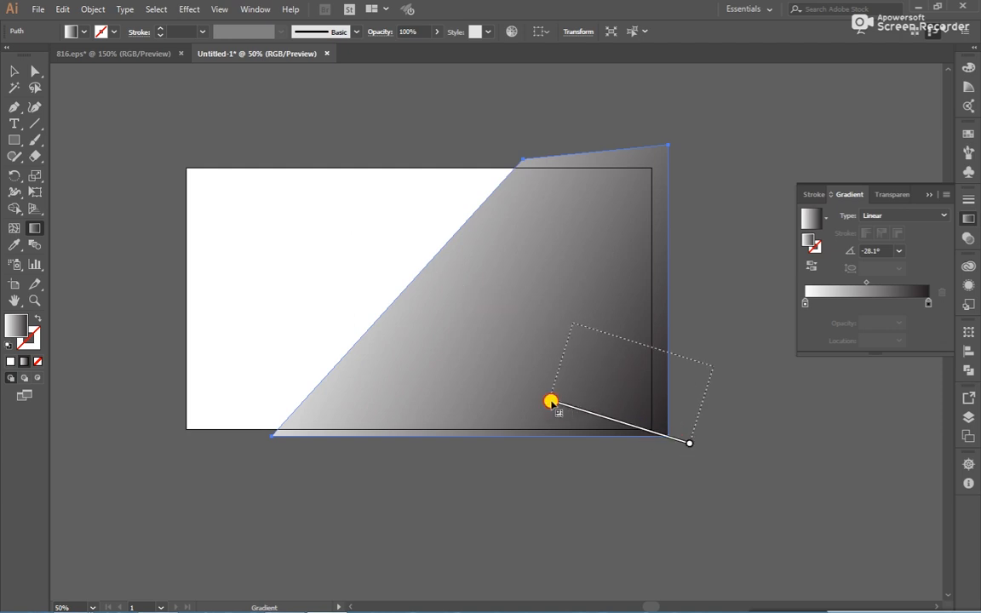
{"action": "left_click_drag", "start_coordinate": [552, 402], "coordinate": [356, 252]}
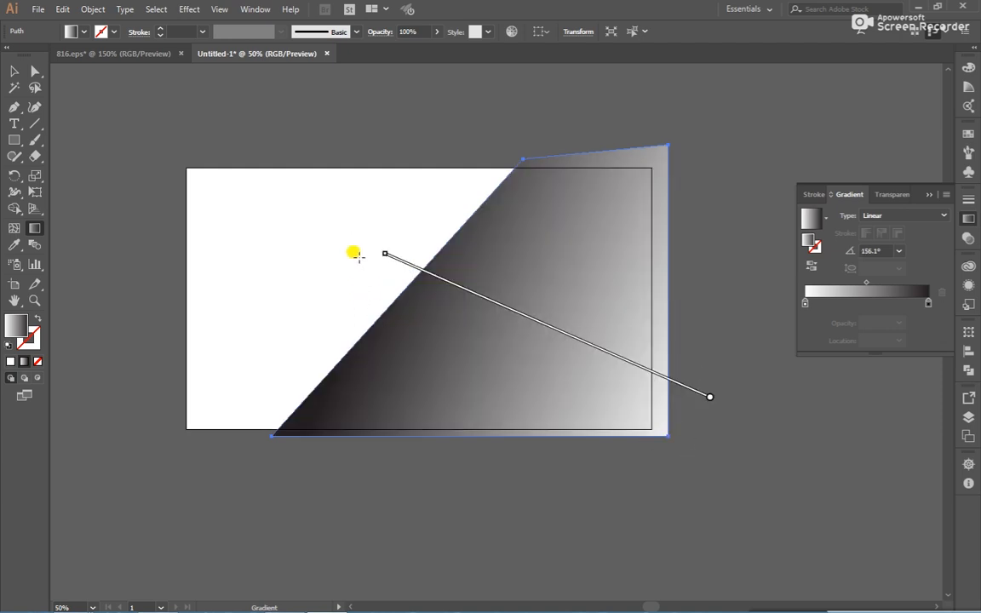
{"action": "left_click_drag", "start_coordinate": [385, 254], "coordinate": [671, 436]}
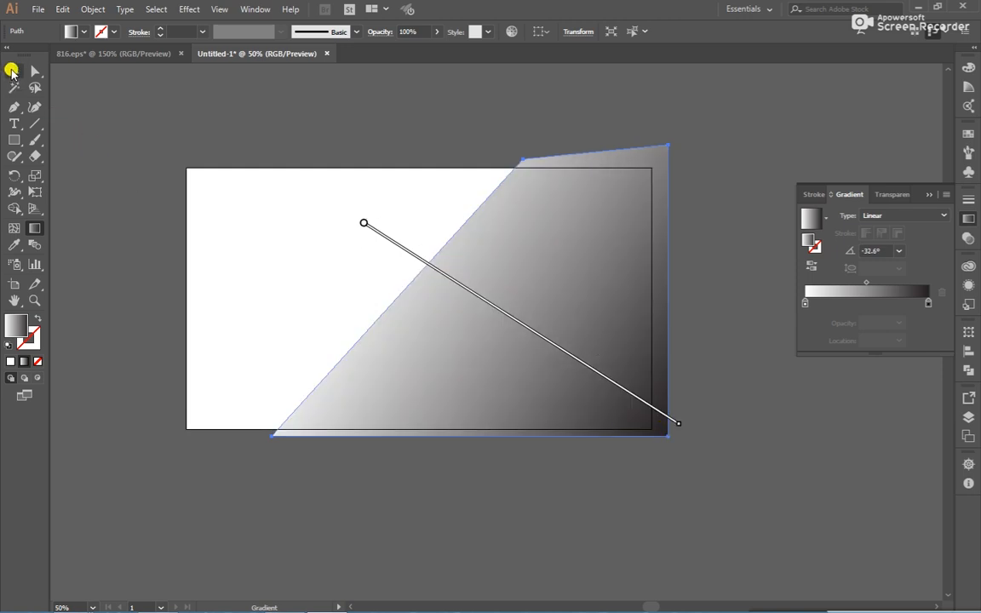
{"action": "left_click", "coordinate": [14, 71]}
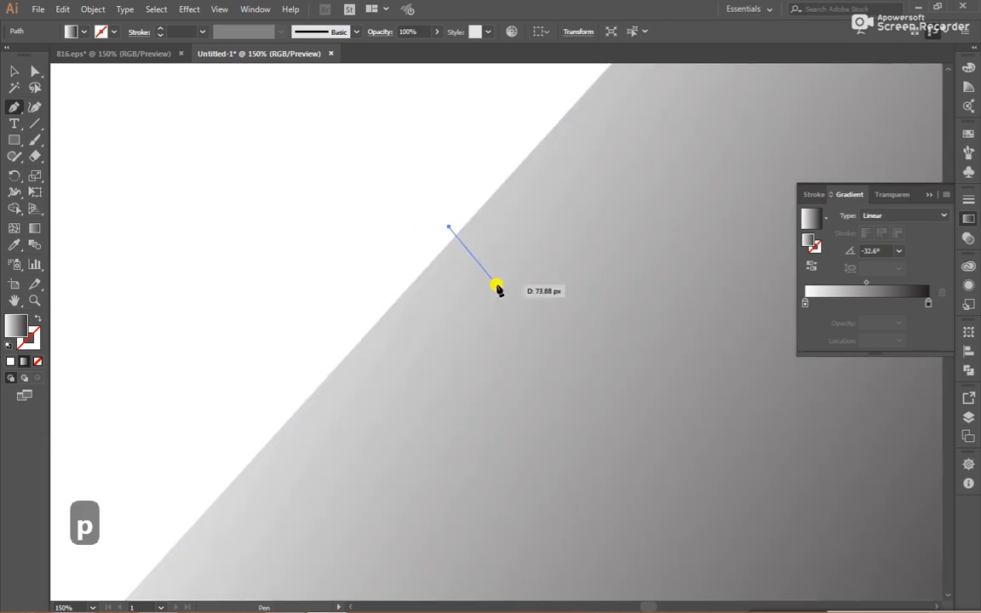
- Draw a small gradient triangle shard just left of the diagonal edge
{"action": "left_click_drag", "start_coordinate": [497, 288], "coordinate": [426, 264]}
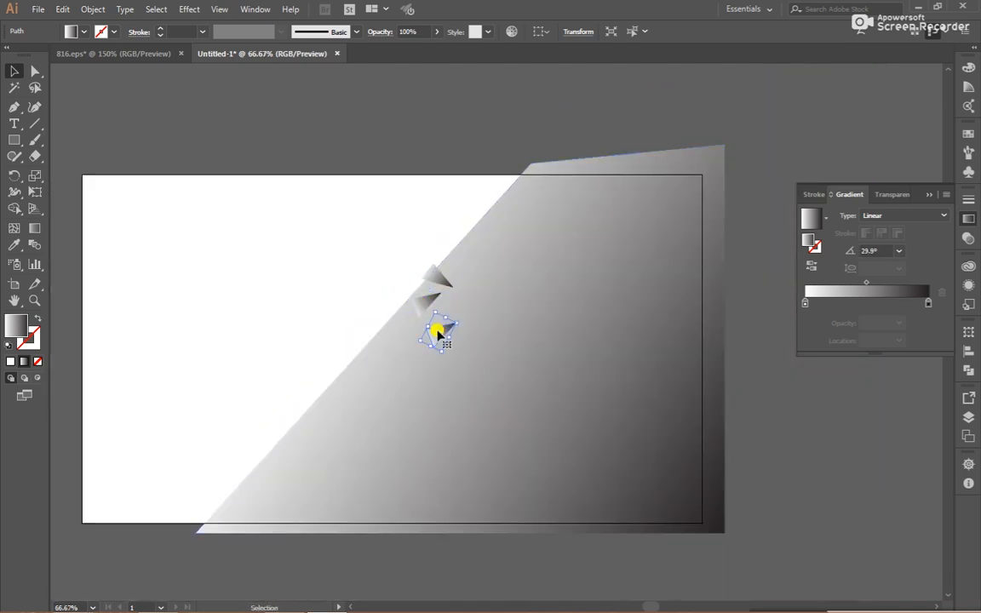
- Copy the small triangle leftward into several shards and rotate them to varied angles
{"action": "left_click_drag", "start_coordinate": [439, 332], "coordinate": [457, 330]}
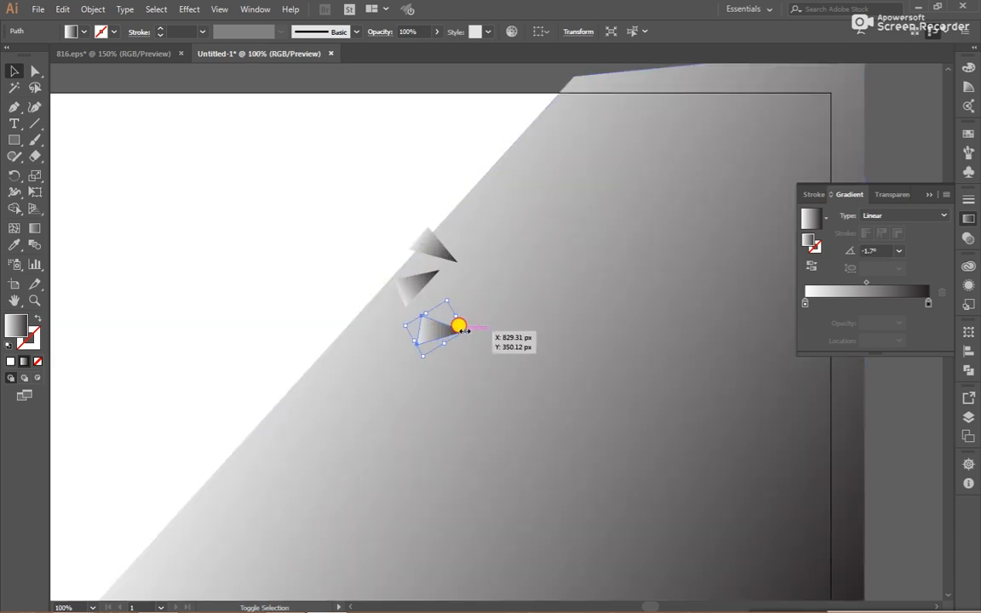
{"action": "left_click_drag", "start_coordinate": [460, 327], "coordinate": [439, 308]}
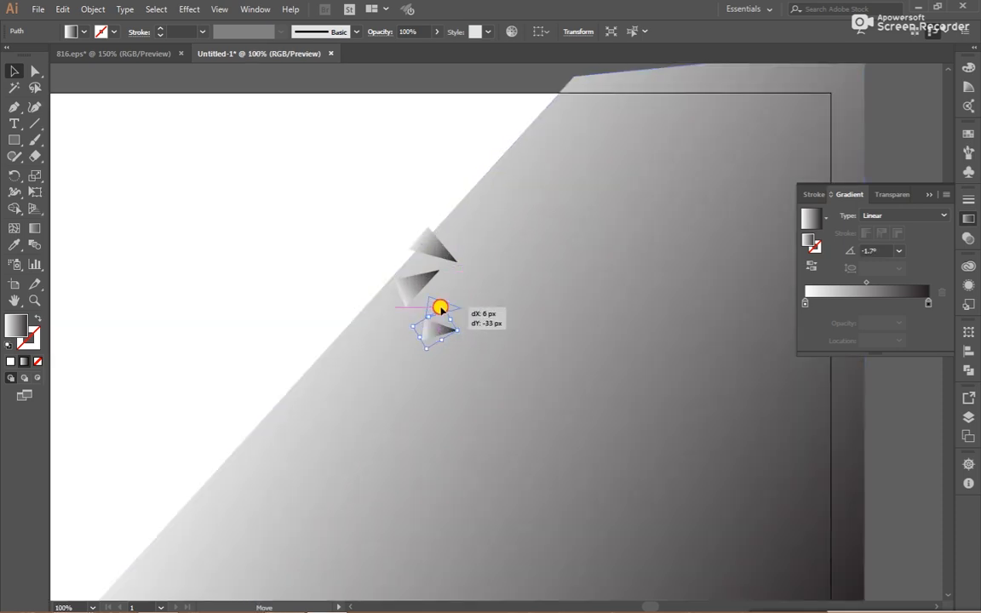
{"action": "left_click_drag", "start_coordinate": [439, 308], "coordinate": [361, 293]}
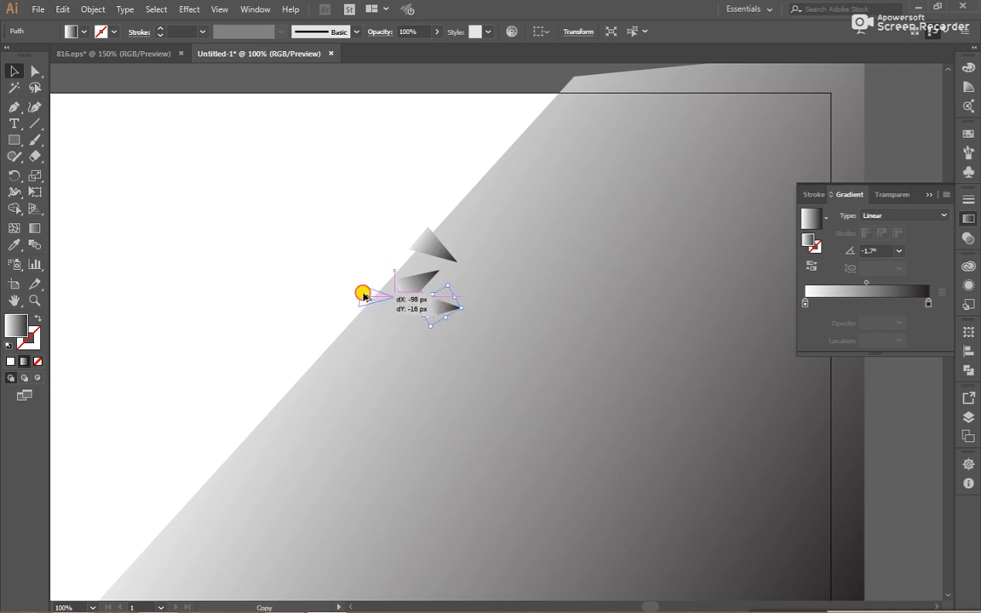
{"action": "left_click_drag", "start_coordinate": [361, 293], "coordinate": [366, 247]}
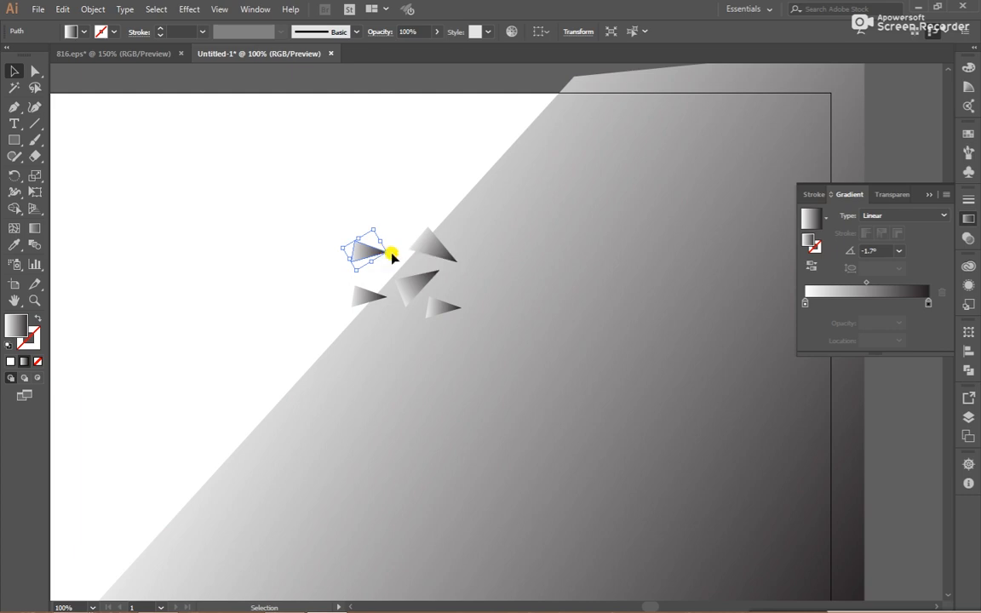
{"action": "left_click_drag", "start_coordinate": [392, 255], "coordinate": [388, 289]}
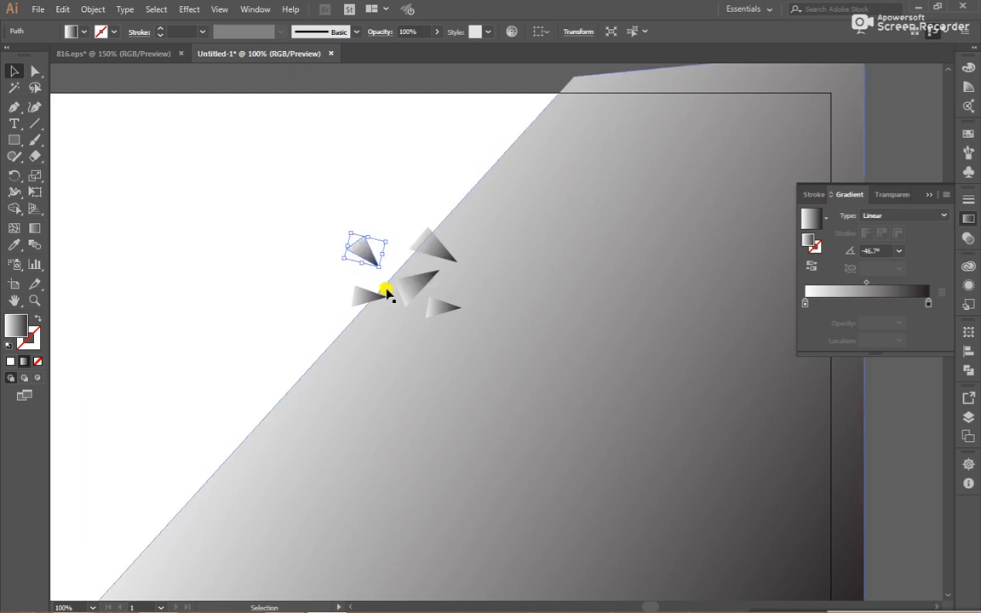
{"action": "left_click_drag", "start_coordinate": [385, 289], "coordinate": [354, 306]}
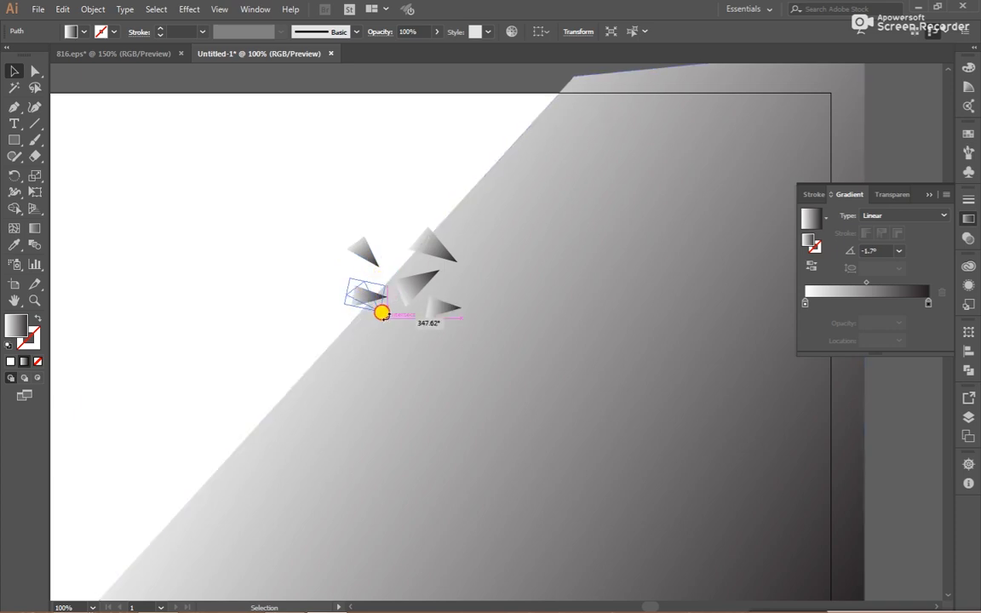
{"action": "left_click_drag", "start_coordinate": [383, 314], "coordinate": [378, 271]}
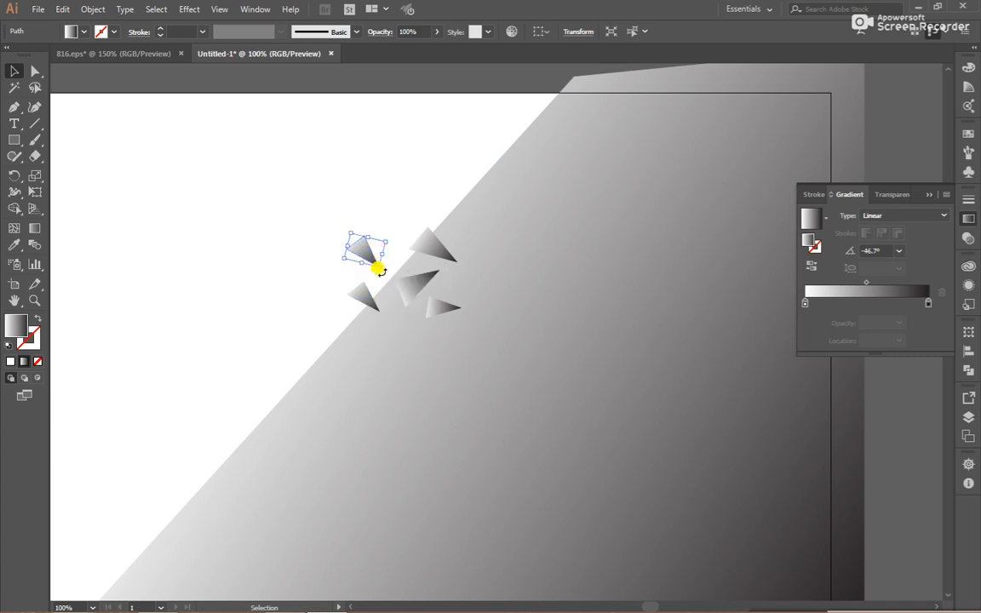
{"action": "left_click_drag", "start_coordinate": [364, 256], "coordinate": [432, 247]}
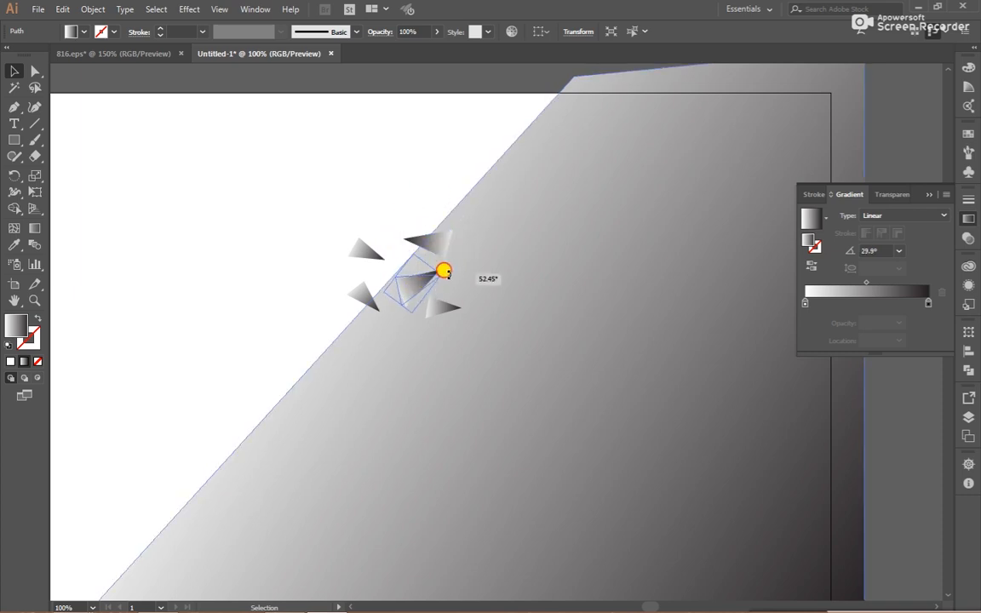
- Rotate the central shard and place further triangle copies lower and higher along the edge
{"action": "left_click_drag", "start_coordinate": [442, 271], "coordinate": [436, 307]}
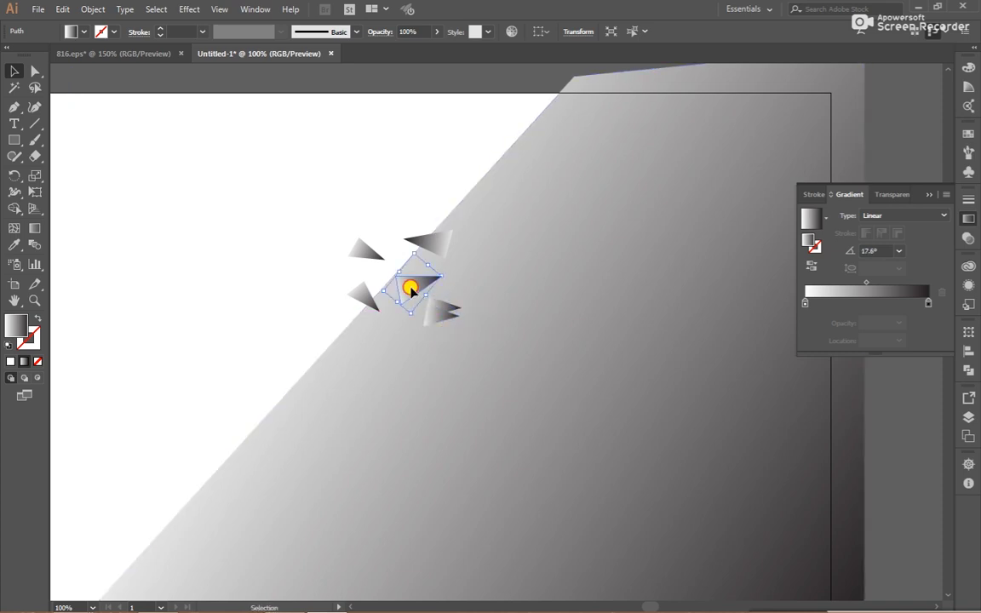
{"action": "left_click_drag", "start_coordinate": [413, 288], "coordinate": [419, 324]}
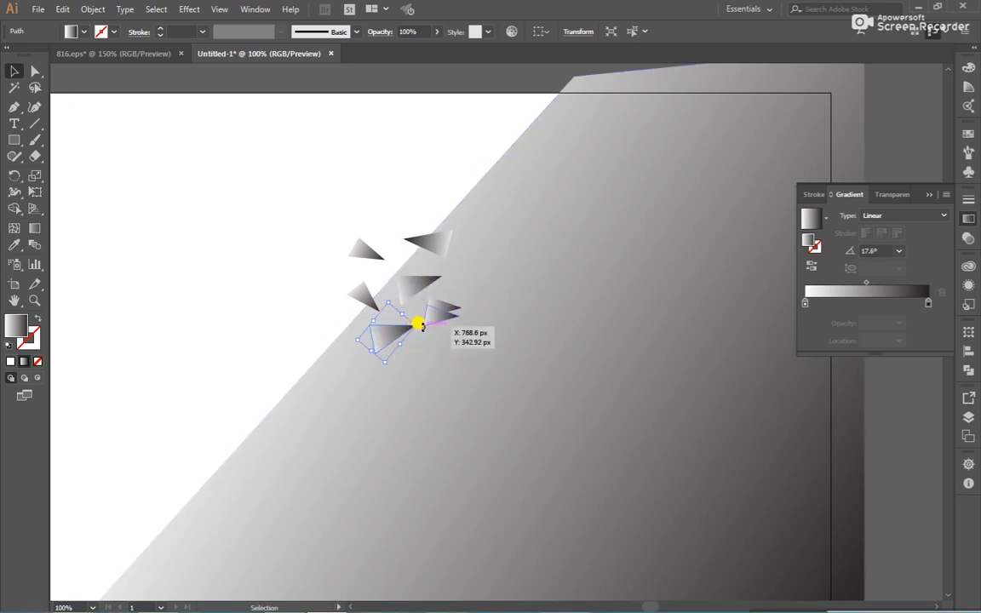
{"action": "left_click_drag", "start_coordinate": [417, 324], "coordinate": [395, 358]}
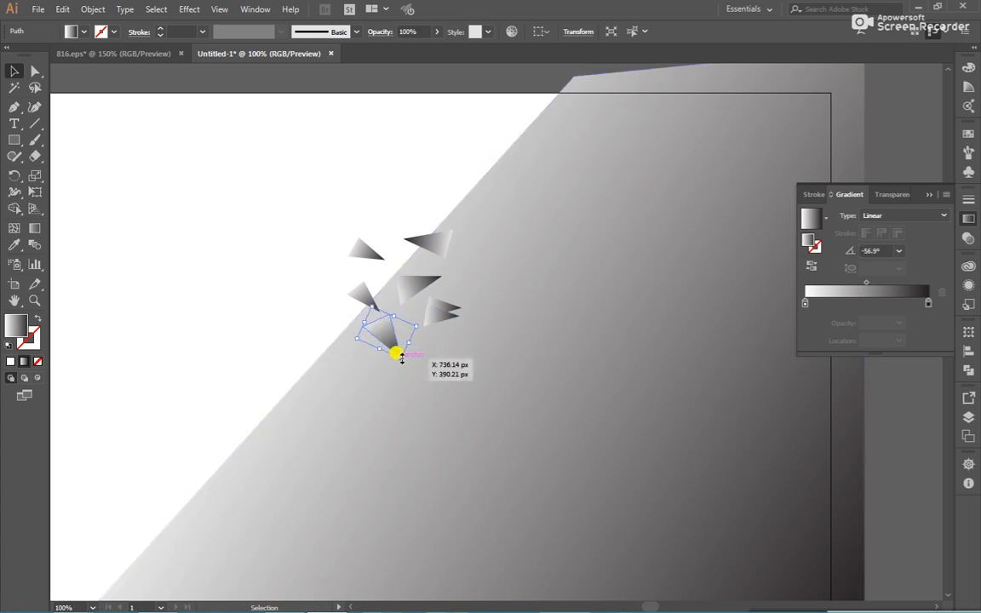
{"action": "left_click_drag", "start_coordinate": [401, 356], "coordinate": [361, 358]}
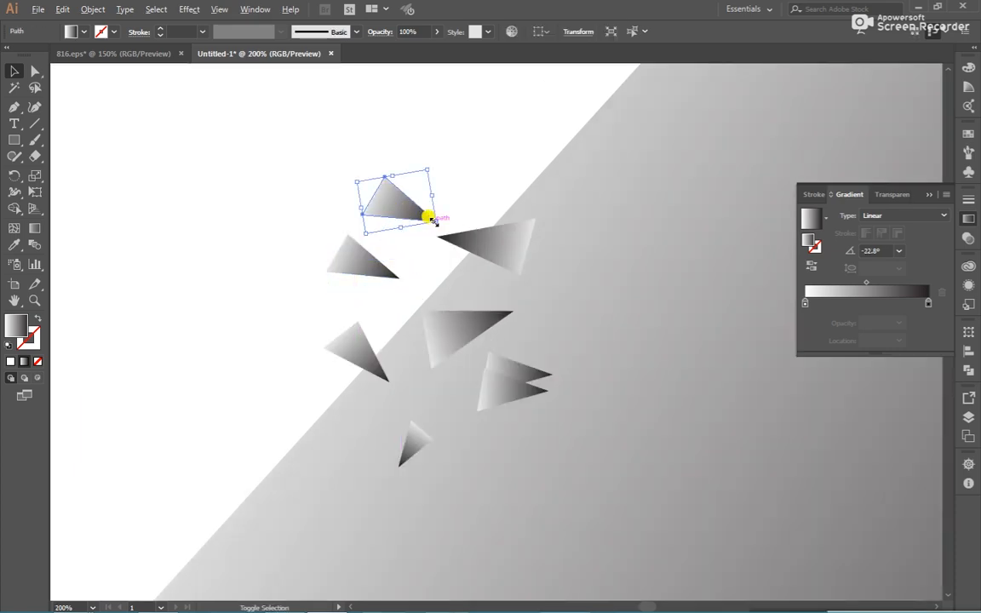
{"action": "left_click", "coordinate": [409, 206]}
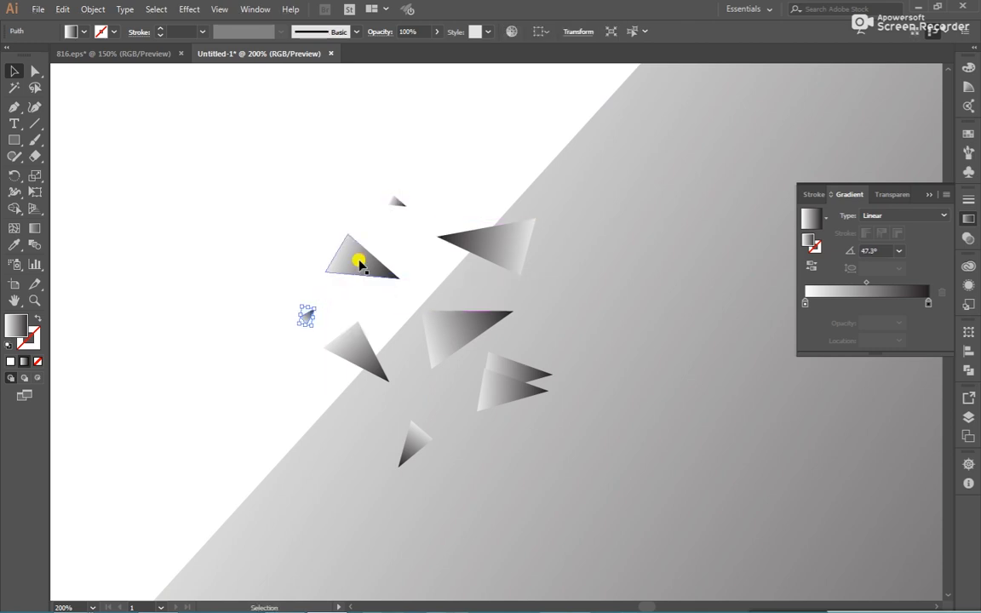
{"action": "left_click_drag", "start_coordinate": [361, 262], "coordinate": [395, 224]}
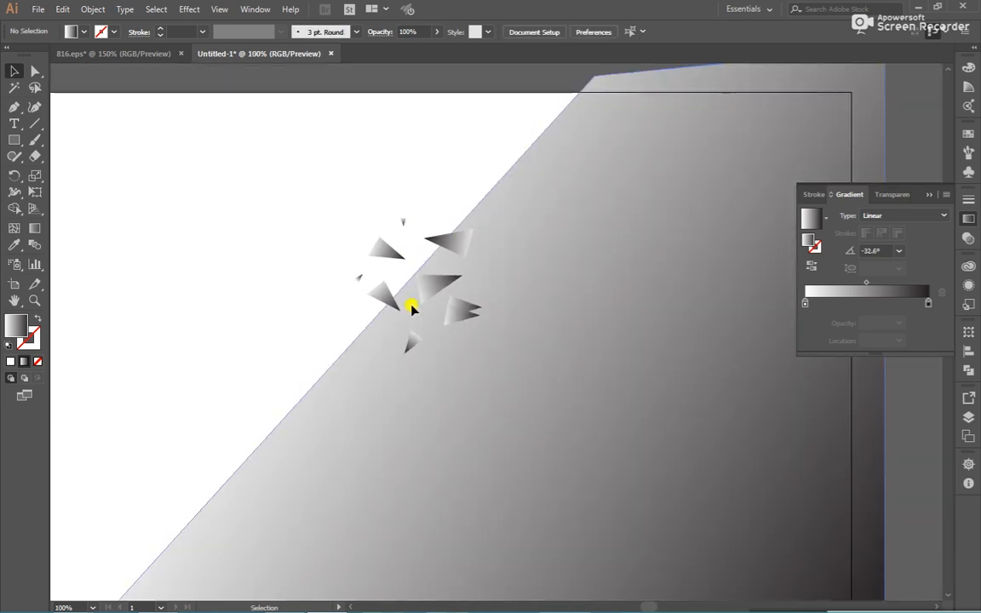
- Select all the triangle fragments and group them with Ctrl+G
{"action": "left_click", "coordinate": [460, 320]}
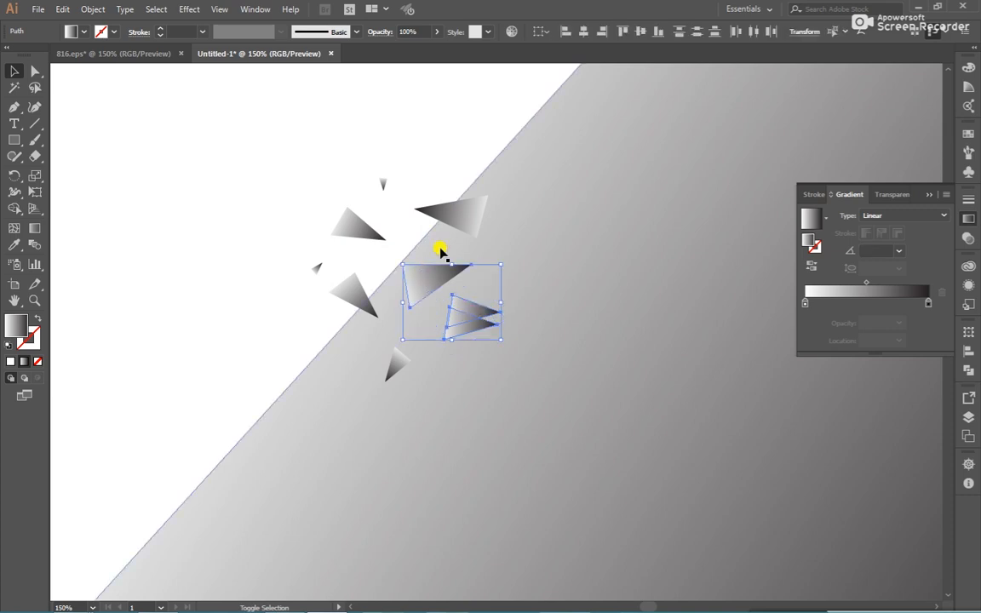
{"action": "left_click", "coordinate": [347, 292]}
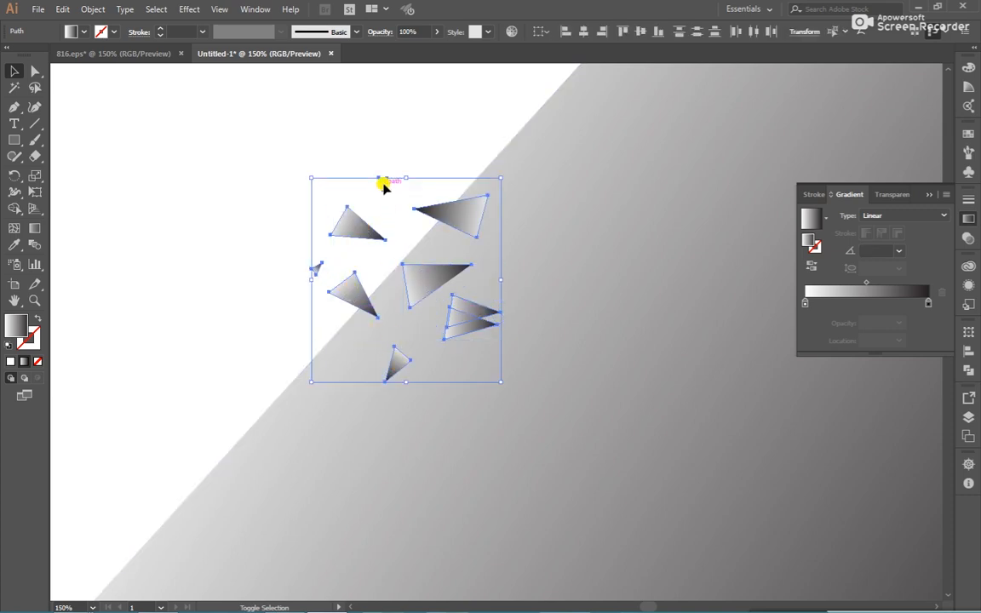
{"action": "key", "text": "ctrl+g"}
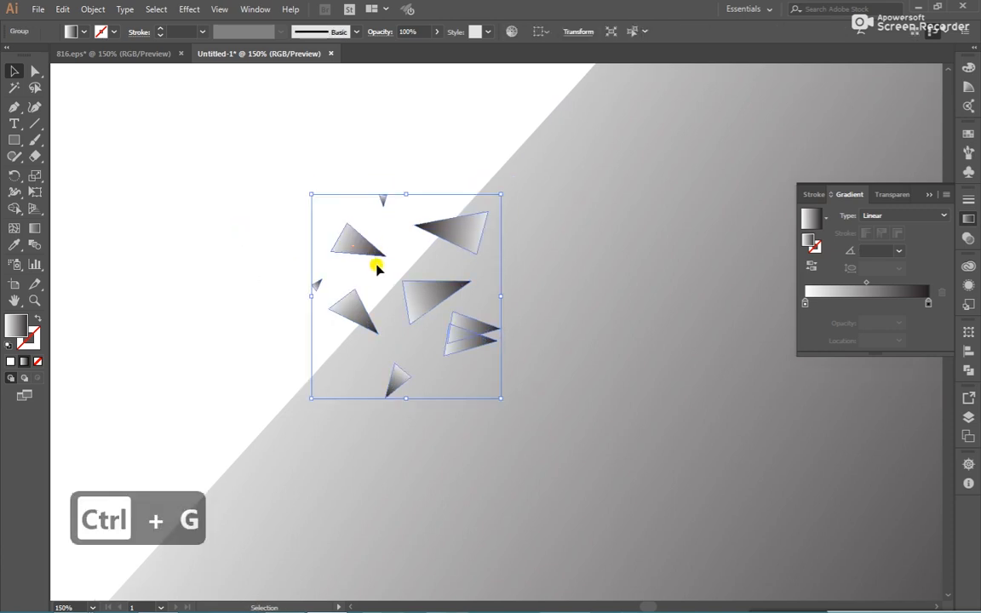
{"action": "key", "text": "ctrl+g"}
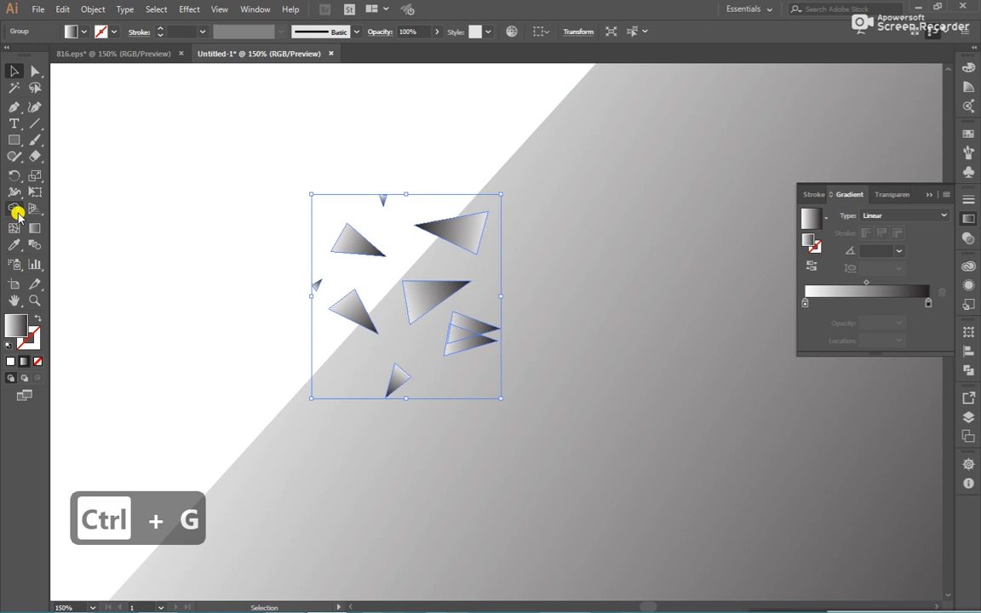
{"action": "mouse_move", "coordinate": [19, 177]}
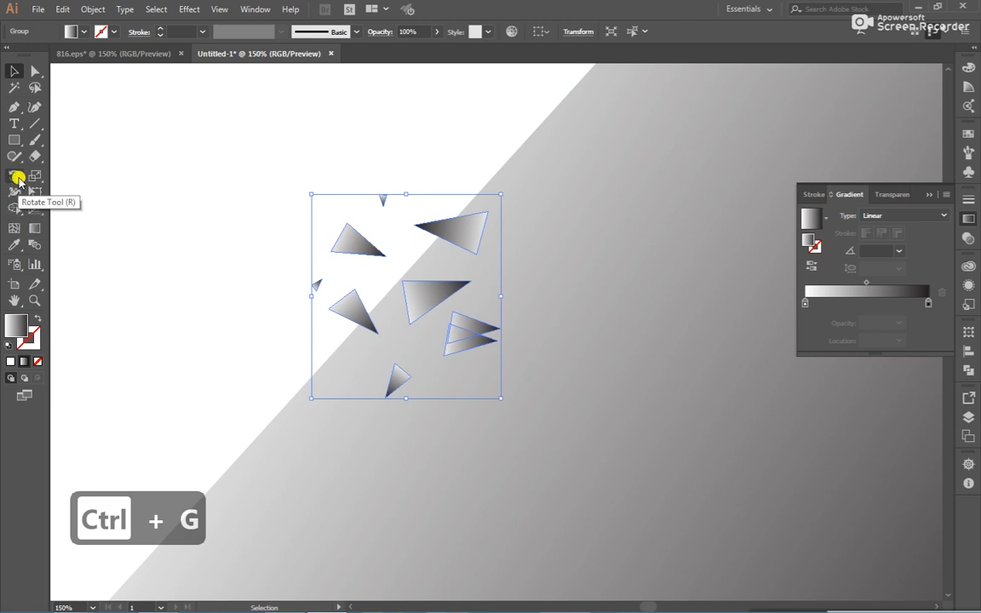
{"action": "mouse_move", "coordinate": [13, 140]}
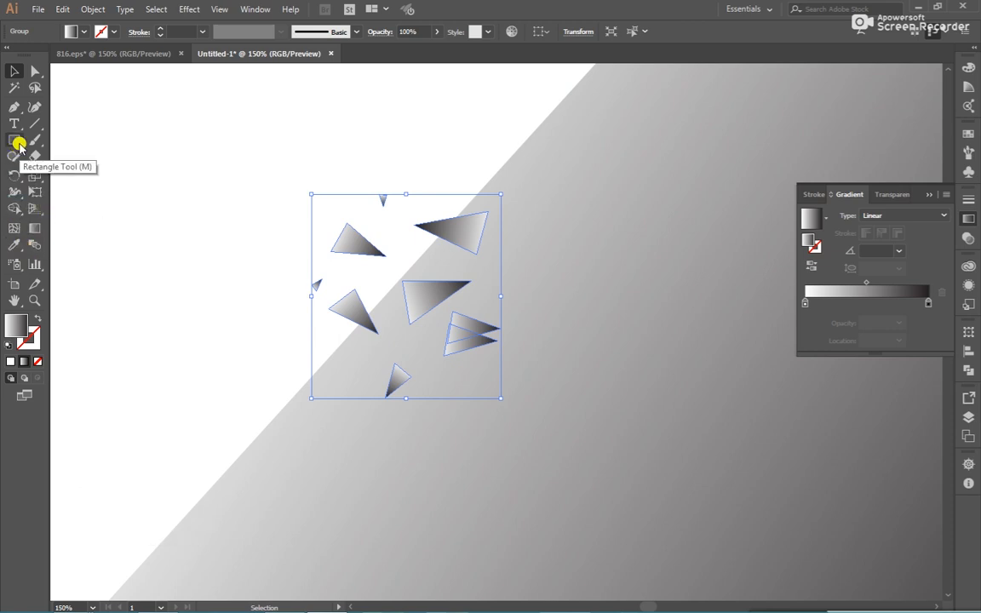
- Add a 14 × 14 px gradient circle and move it among the triangles
{"action": "left_click", "coordinate": [14, 154]}
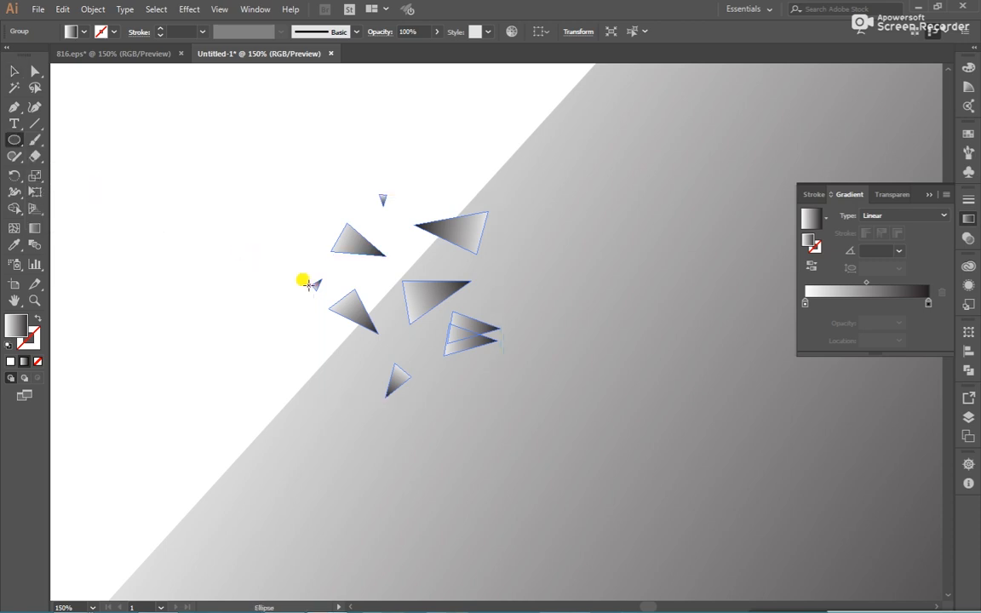
{"action": "left_click_drag", "start_coordinate": [310, 283], "coordinate": [309, 344]}
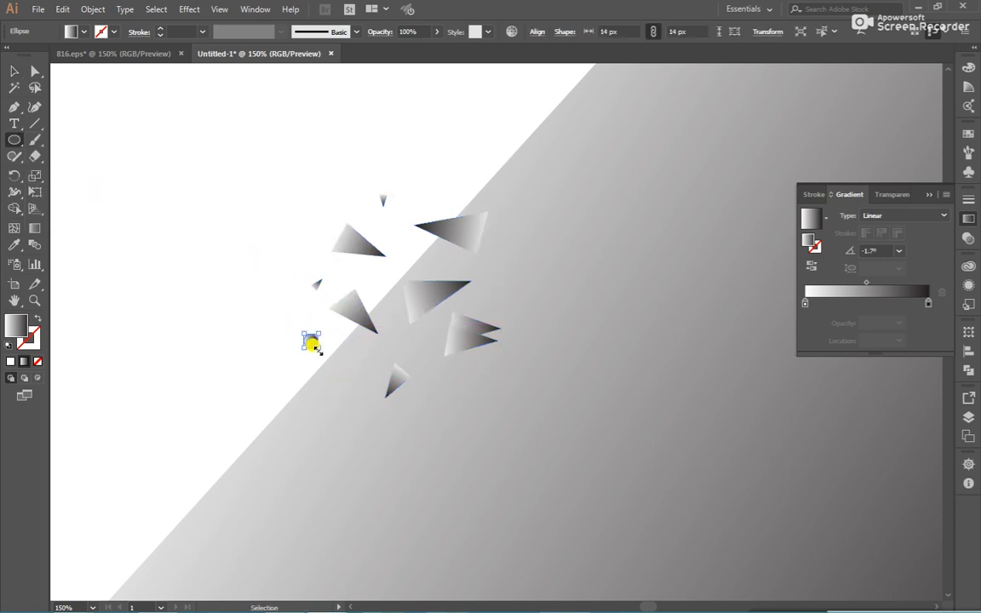
{"action": "left_click", "coordinate": [310, 338]}
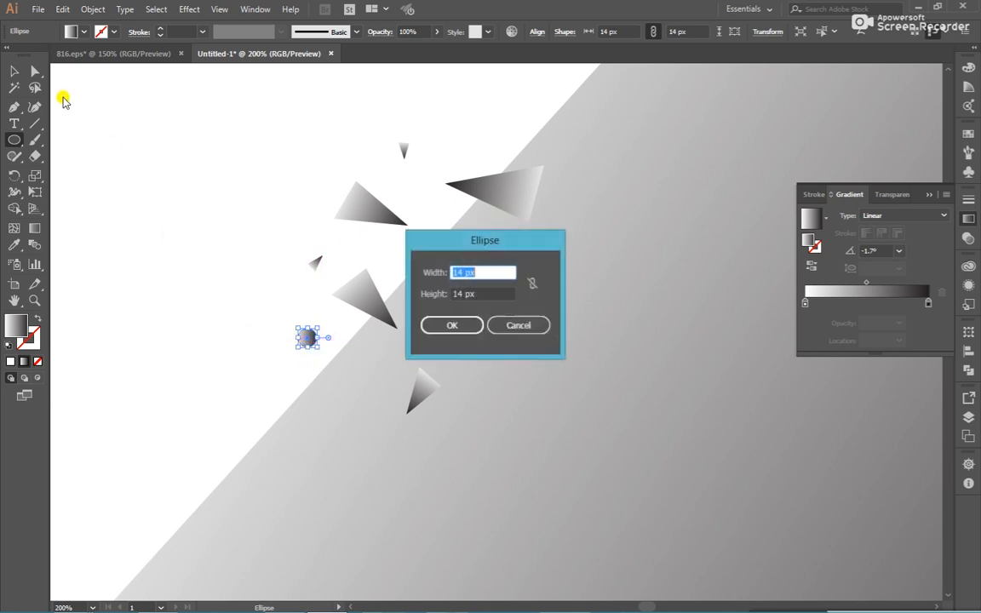
{"action": "left_click", "coordinate": [453, 324]}
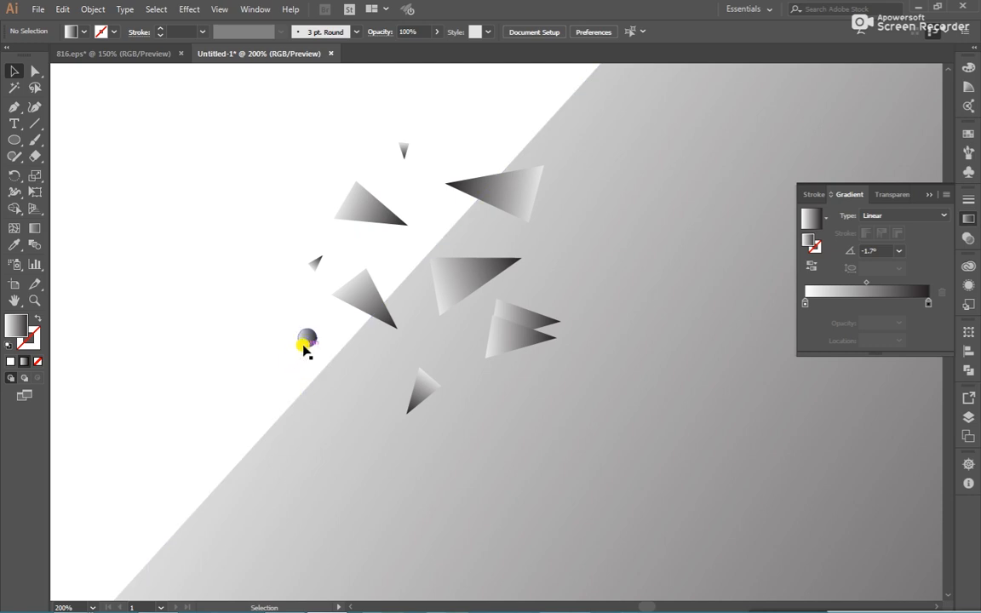
{"action": "mouse_move", "coordinate": [308, 349]}
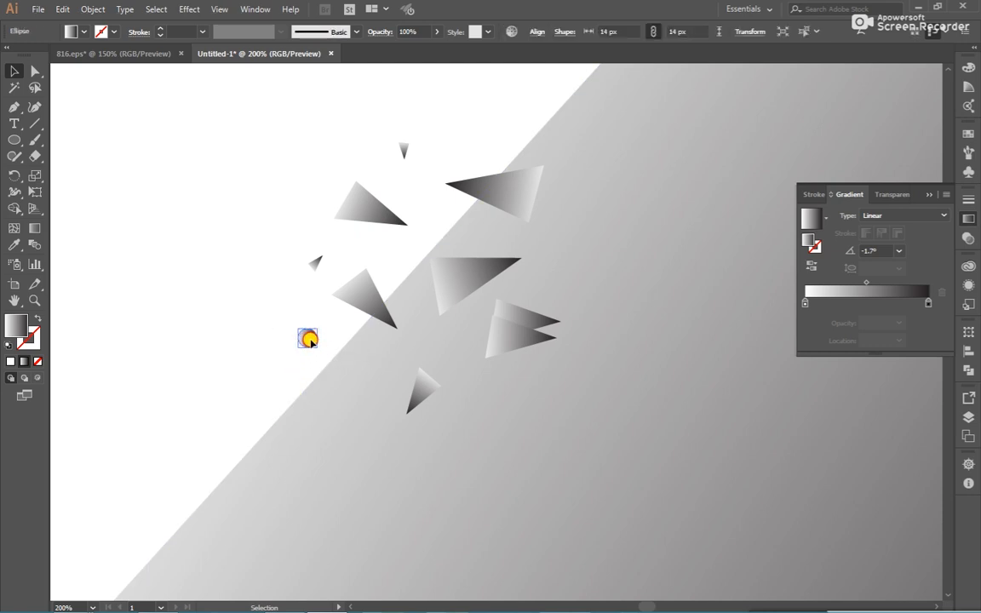
{"action": "left_click_drag", "start_coordinate": [308, 337], "coordinate": [579, 283]}
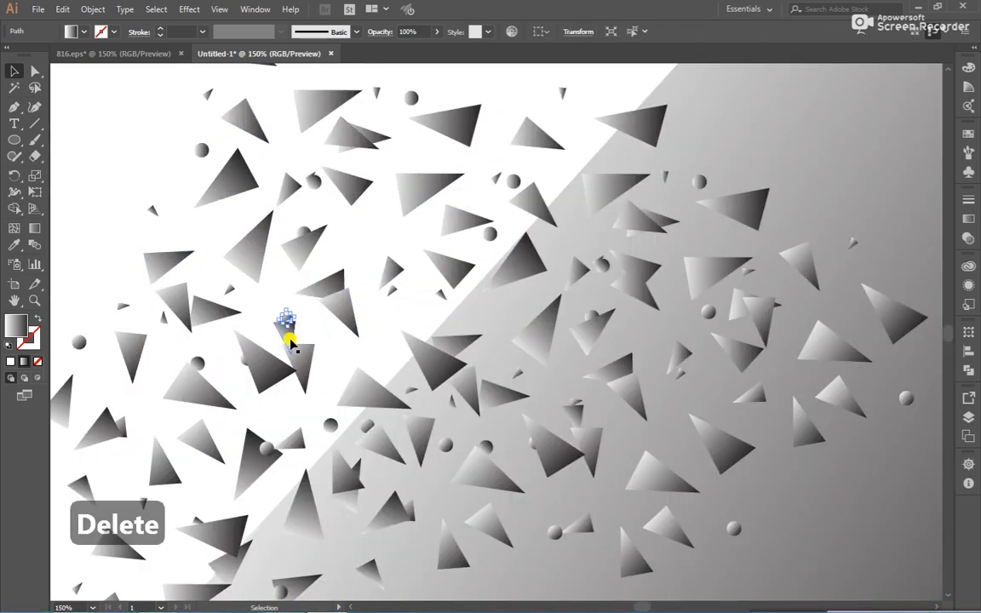
- Delete unwanted fragment copies, undo one deletion, and reposition a triangle in the cloud
{"action": "key", "text": "delete"}
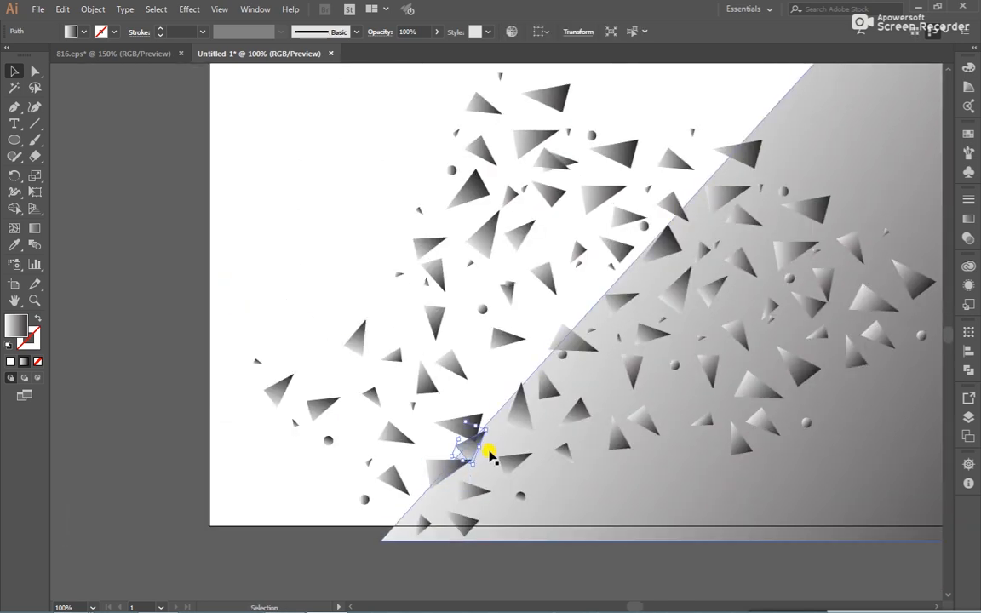
{"action": "key", "text": "Delete"}
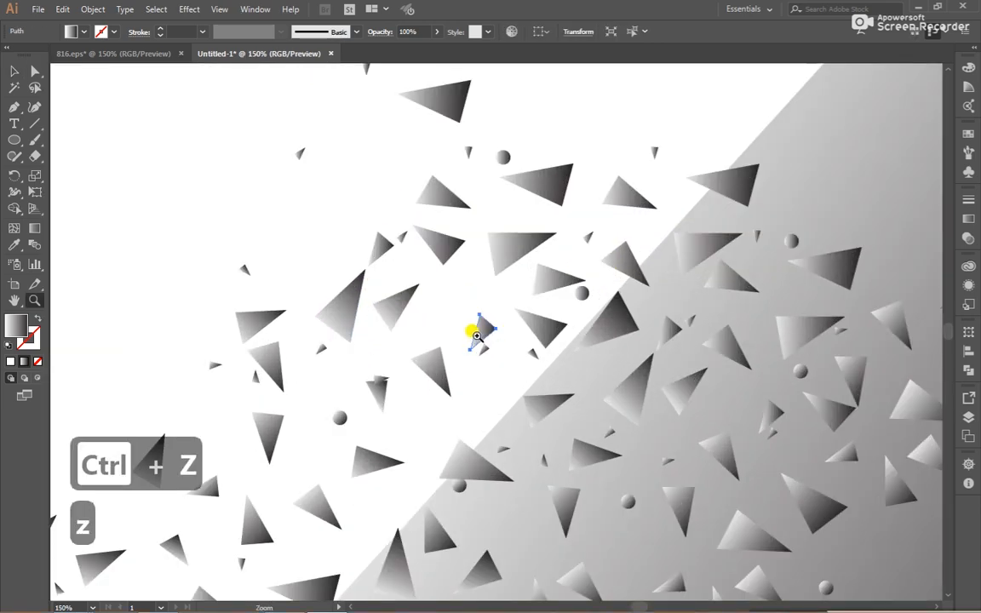
{"action": "key", "text": "ctrl+z"}
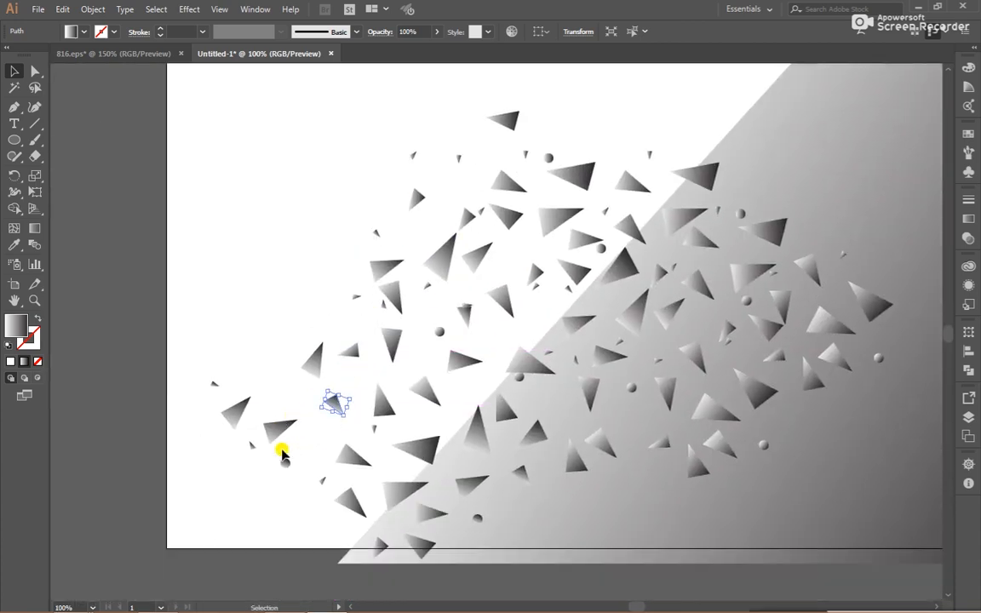
{"action": "left_click_drag", "start_coordinate": [334, 406], "coordinate": [281, 429]}
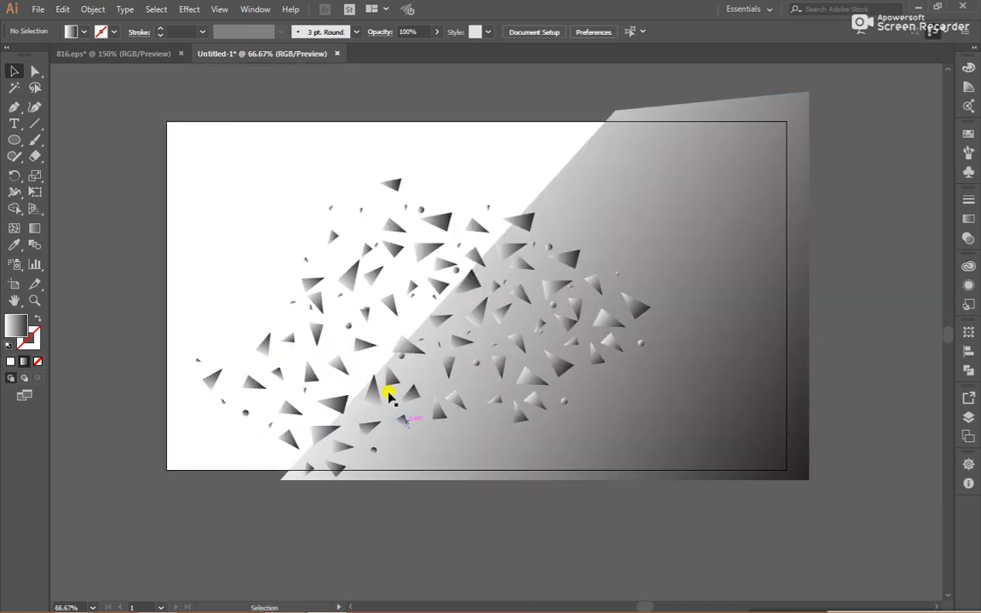
{"action": "mouse_move", "coordinate": [266, 157]}
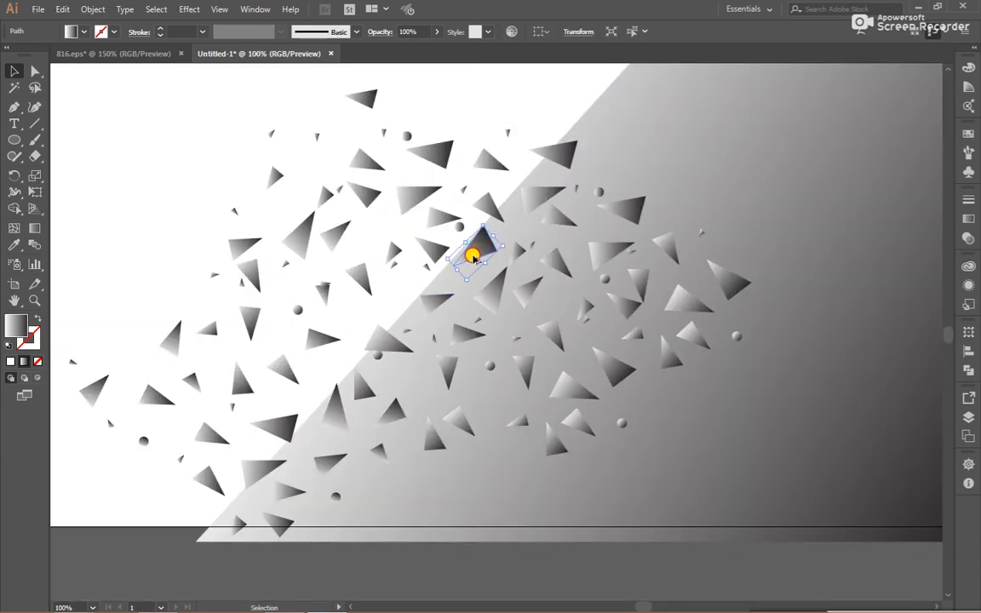
- Reposition and rotate single triangles and duplicate copies onto the diagonal edge
{"action": "left_click_drag", "start_coordinate": [473, 255], "coordinate": [434, 276]}
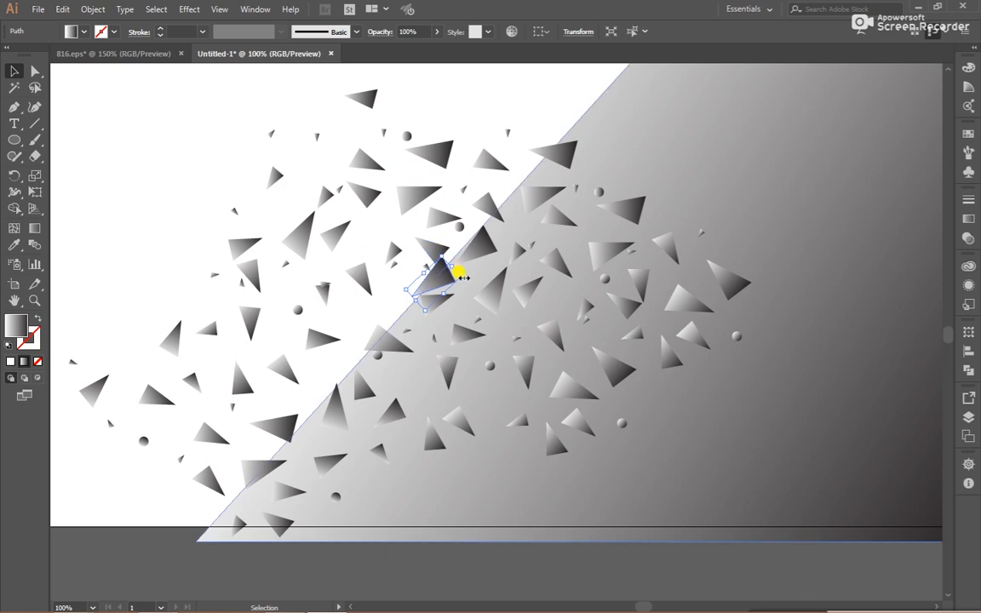
{"action": "left_click_drag", "start_coordinate": [446, 273], "coordinate": [460, 259]}
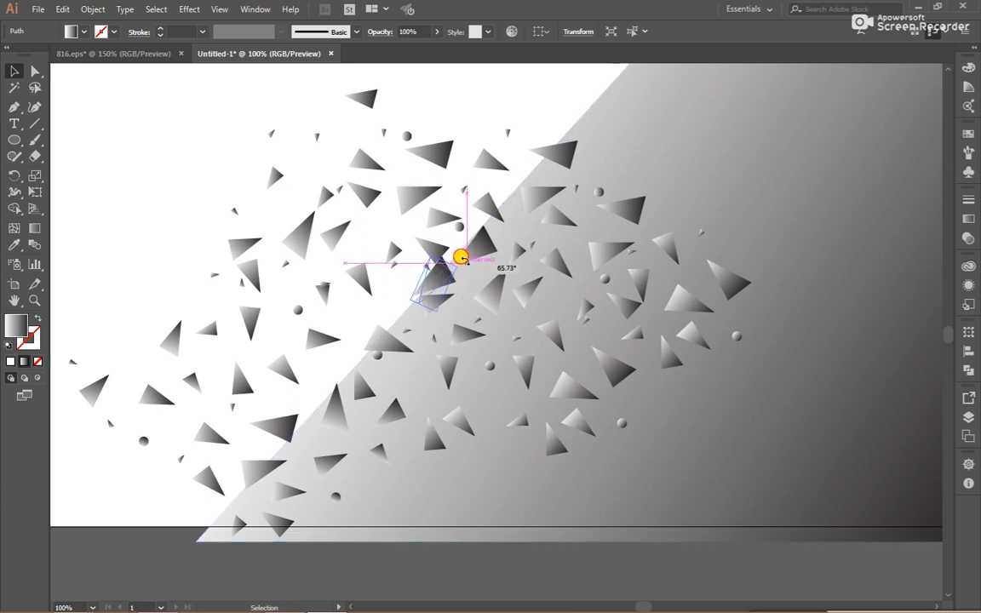
{"action": "left_click", "coordinate": [436, 289]}
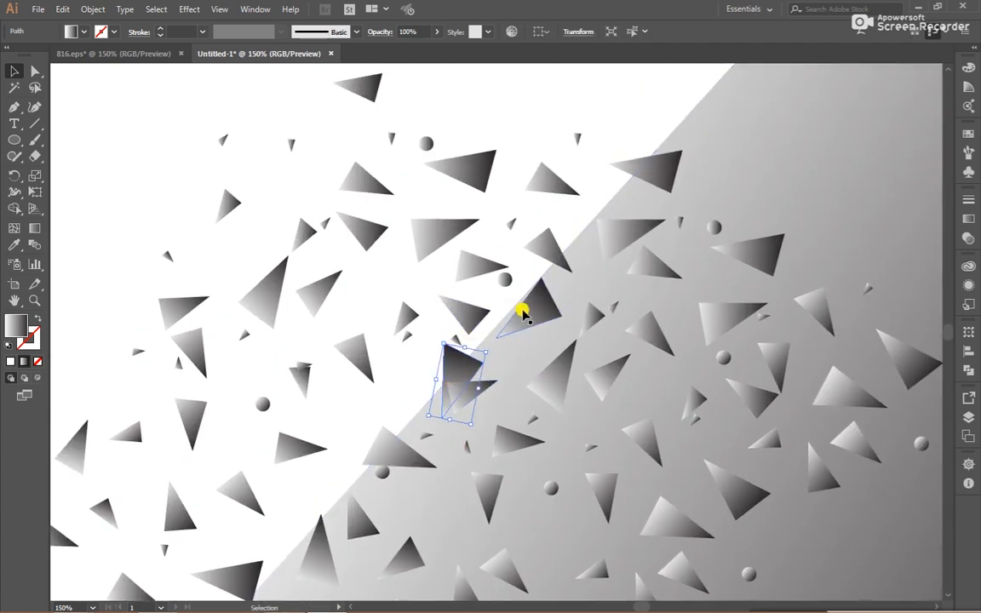
{"action": "left_click_drag", "start_coordinate": [524, 310], "coordinate": [569, 327]}
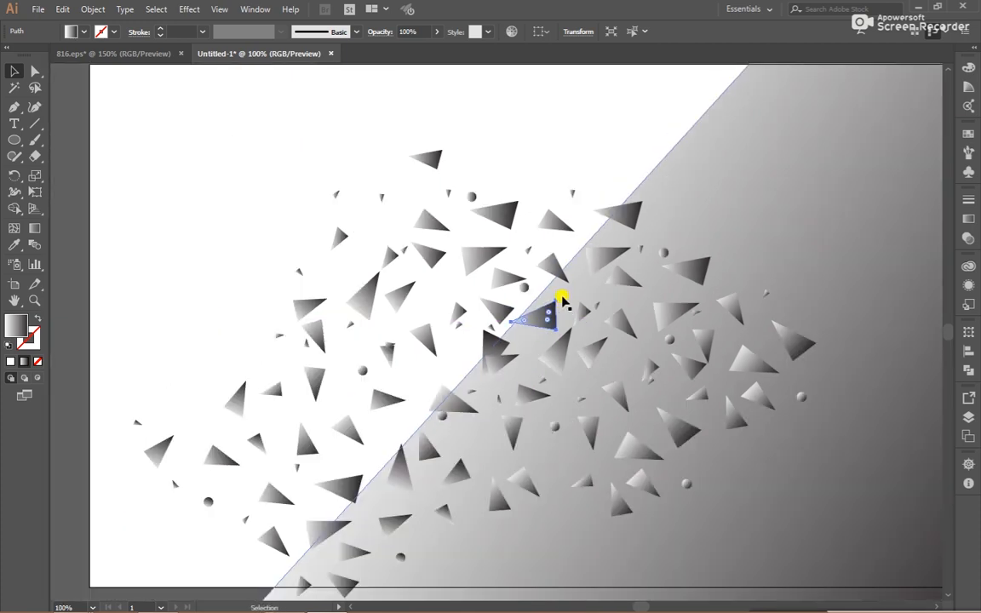
{"action": "left_click_drag", "start_coordinate": [548, 321], "coordinate": [555, 281]}
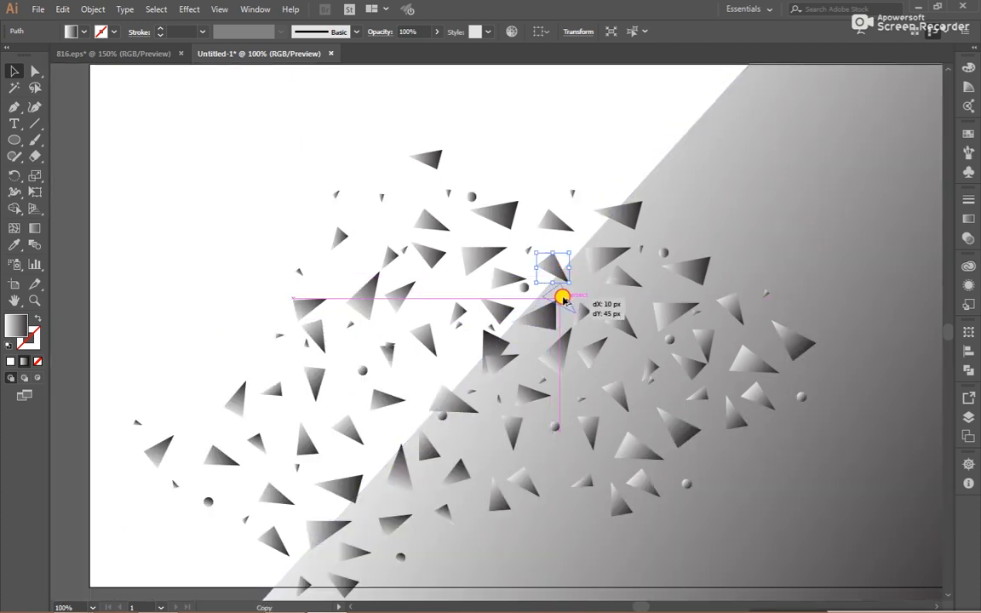
{"action": "left_click_drag", "start_coordinate": [562, 298], "coordinate": [582, 290]}
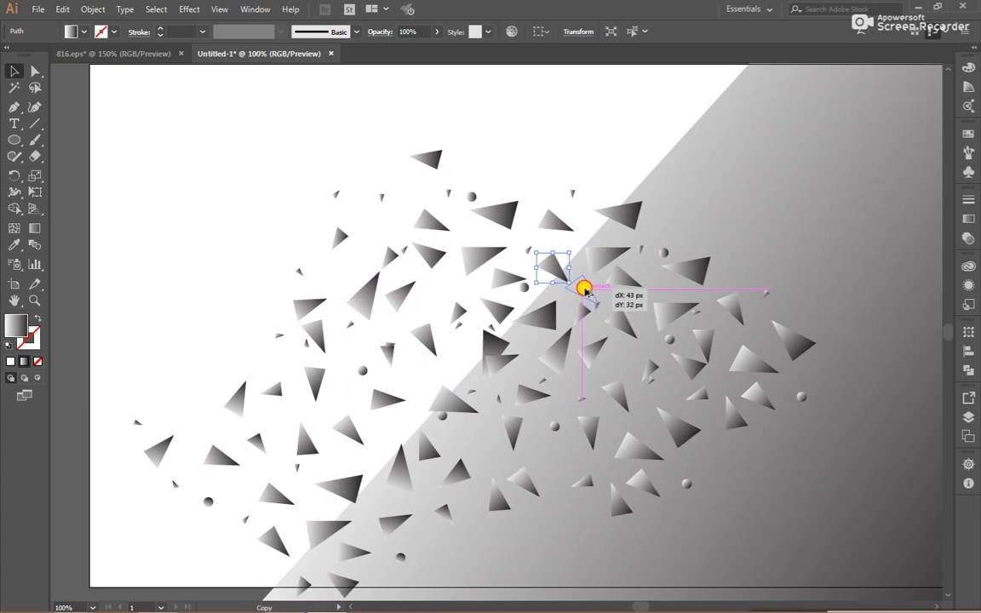
{"action": "left_click_drag", "start_coordinate": [582, 288], "coordinate": [558, 305]}
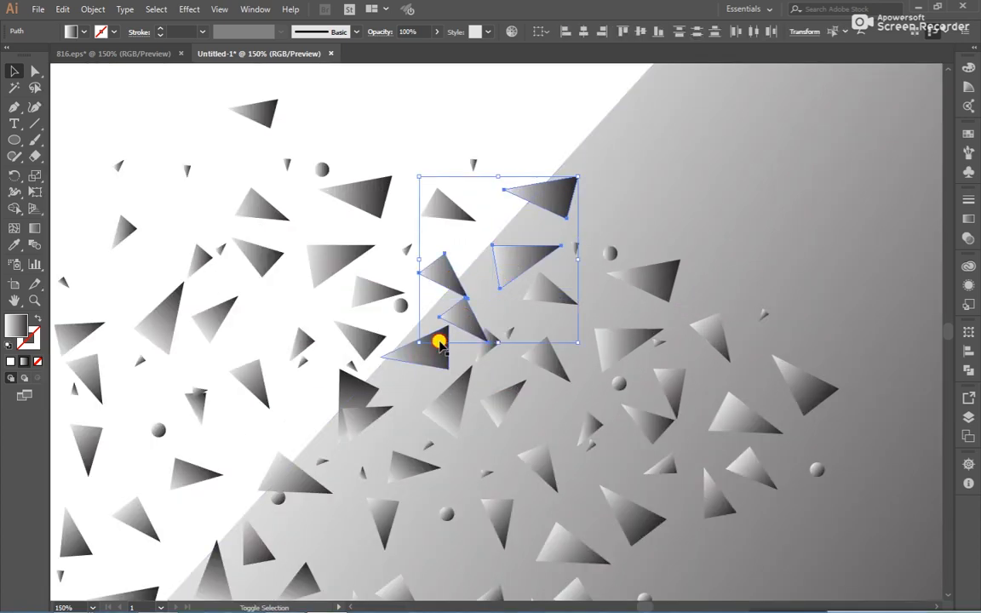
- Move a selected cluster of triangles across and down along the diagonal edge
{"action": "left_click_drag", "start_coordinate": [440, 341], "coordinate": [440, 322]}
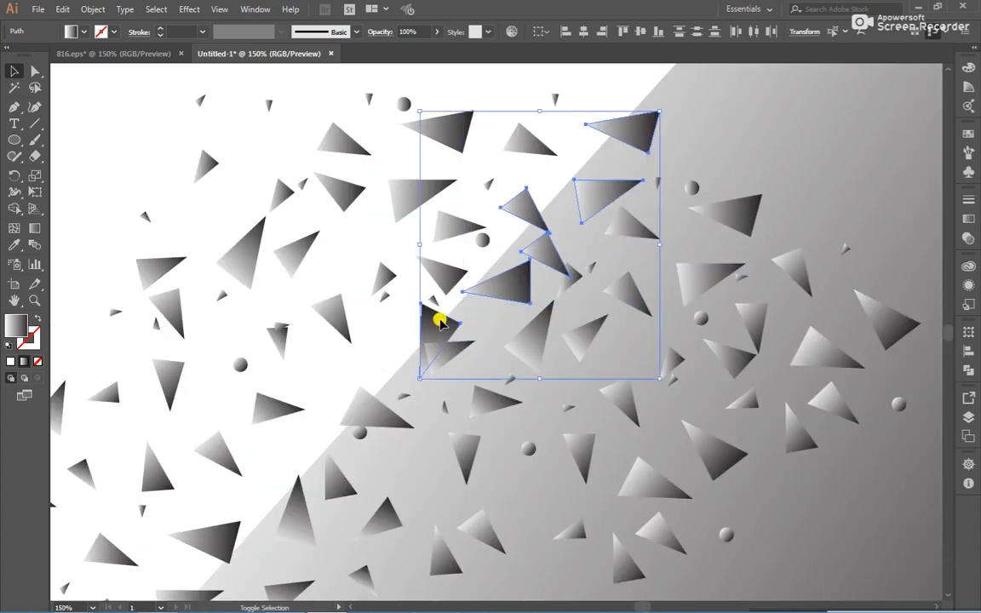
{"action": "left_click_drag", "start_coordinate": [439, 322], "coordinate": [486, 395]}
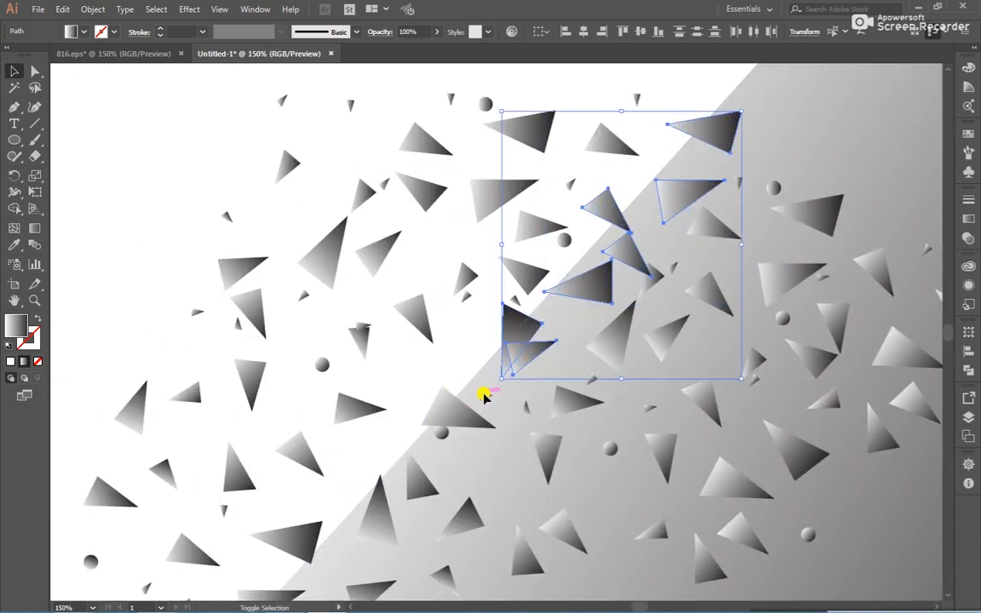
{"action": "left_click_drag", "start_coordinate": [485, 395], "coordinate": [450, 364]}
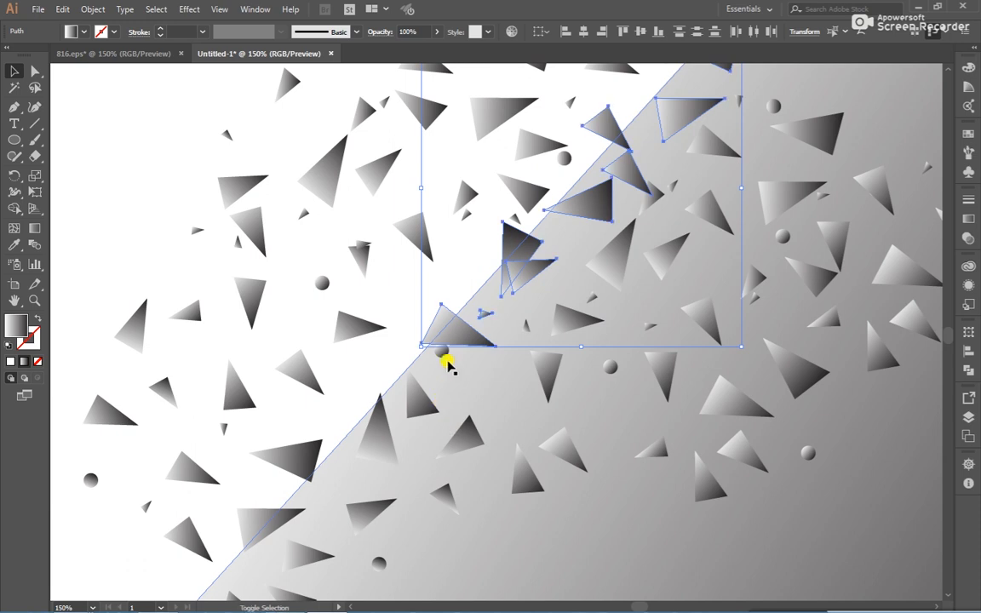
{"action": "left_click_drag", "start_coordinate": [450, 357], "coordinate": [385, 429]}
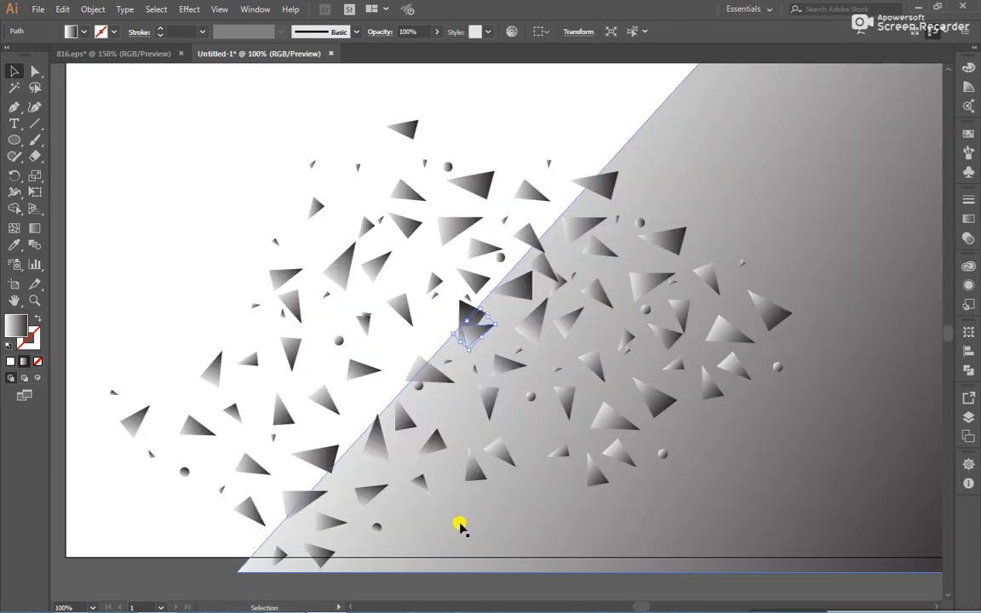
{"action": "mouse_move", "coordinate": [259, 281]}
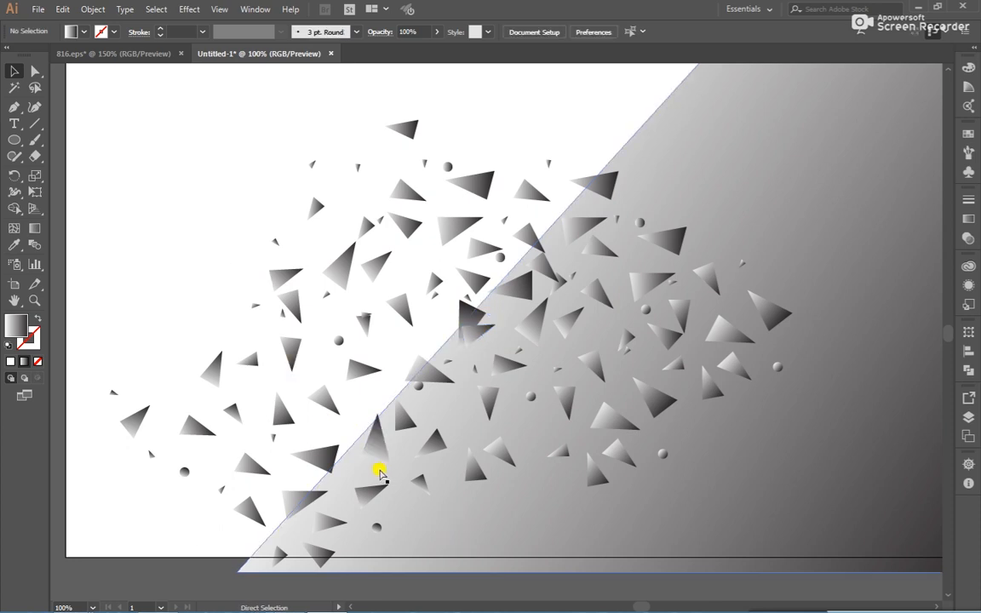
- Undo the trial moves of a lower triangle and zoom out to view the whole card
{"action": "key", "text": "ctrl+g"}
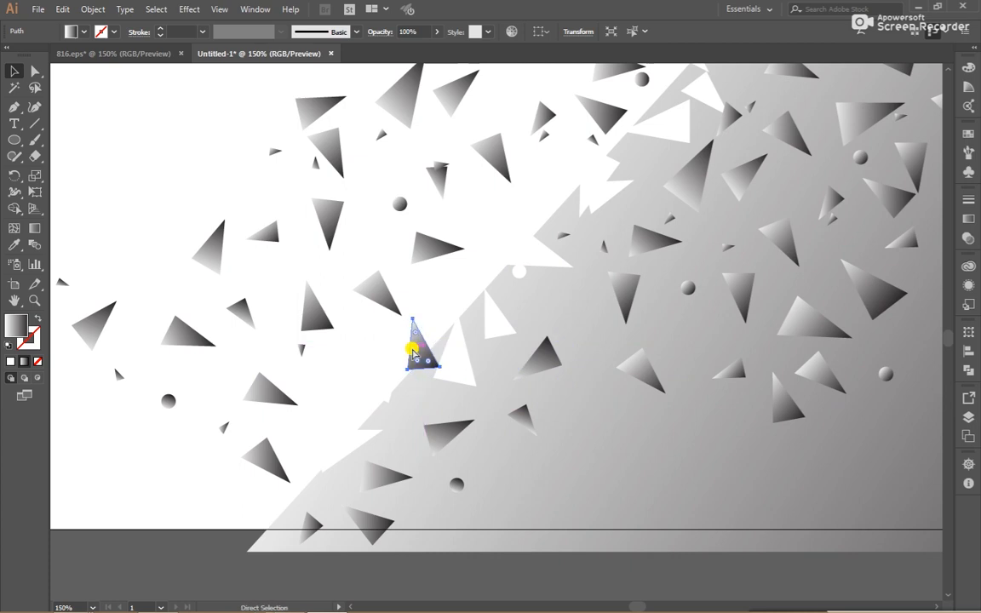
{"action": "key", "text": "ctrl+z"}
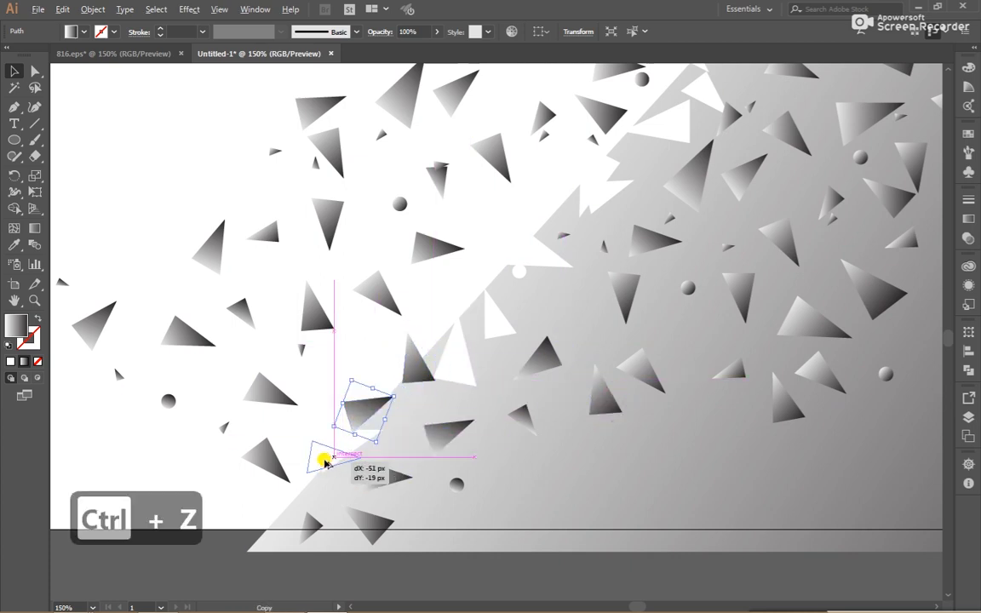
{"action": "key", "text": "ctrl+z"}
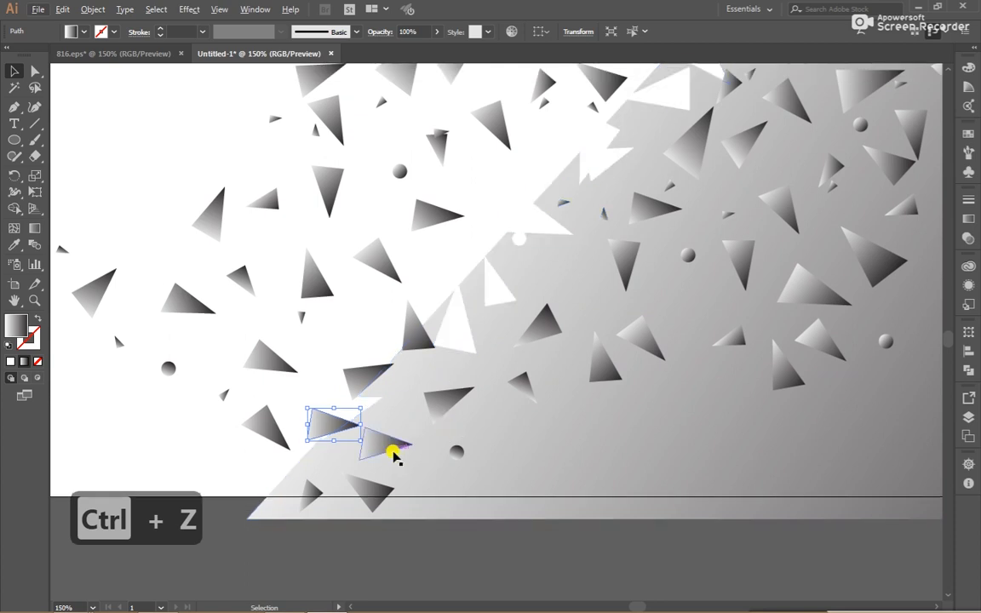
{"action": "key", "text": "ctrl+z"}
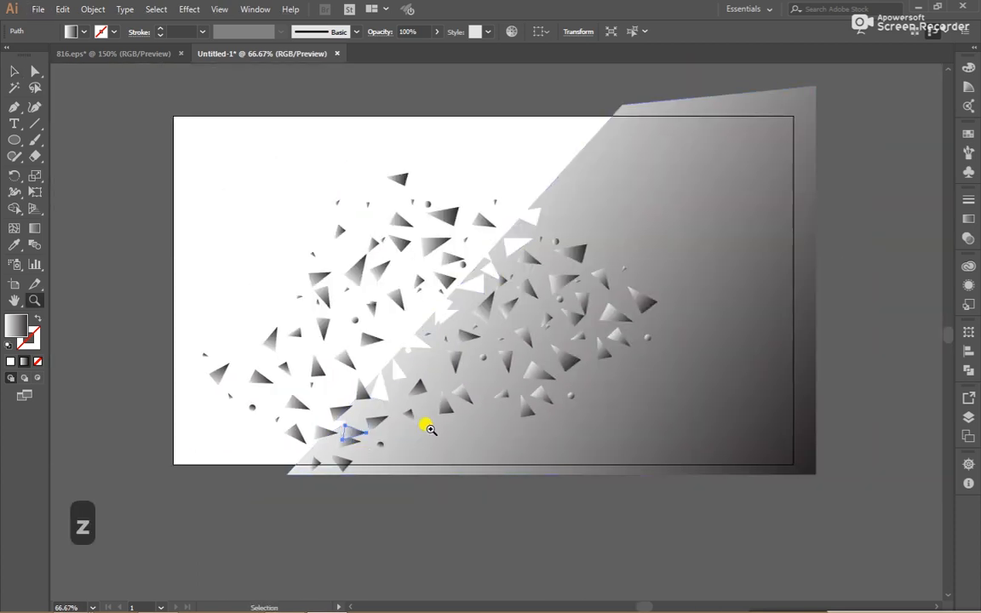
{"action": "key", "text": "v"}
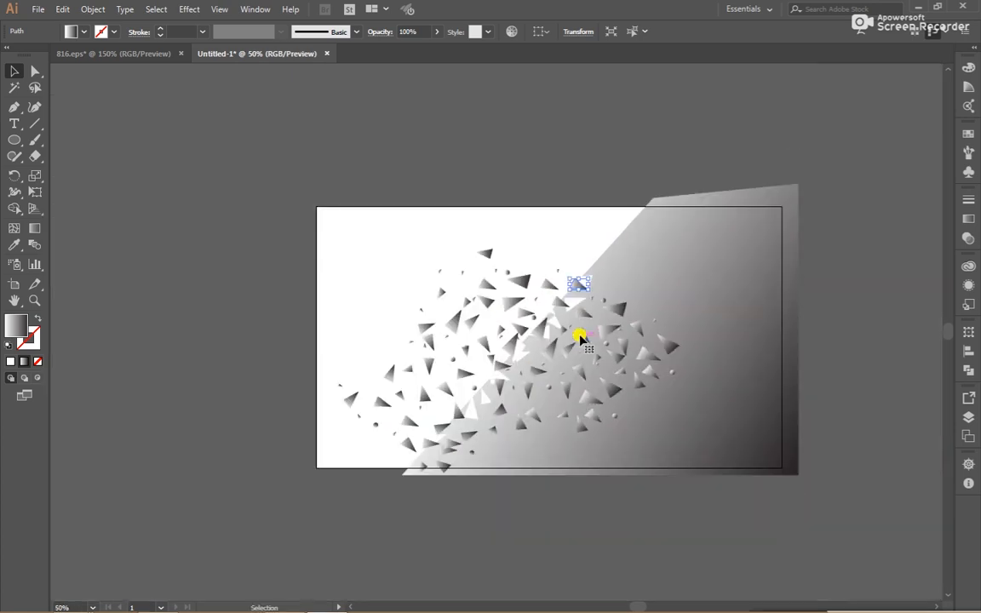
- Combine the triangle shards and diagonal gradient shape into one compound path
{"action": "left_click", "coordinate": [712, 484]}
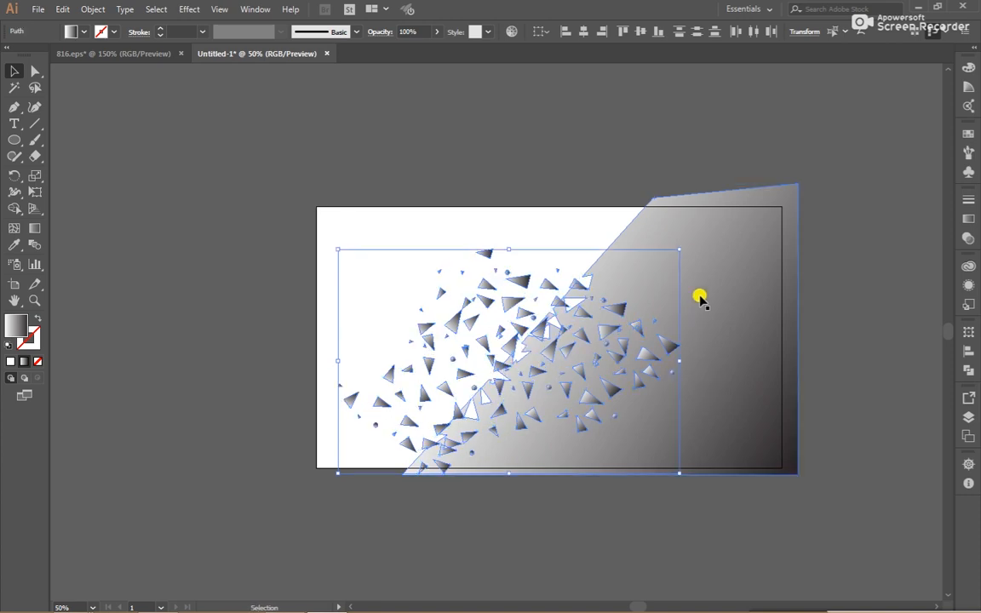
{"action": "left_click", "coordinate": [702, 545]}
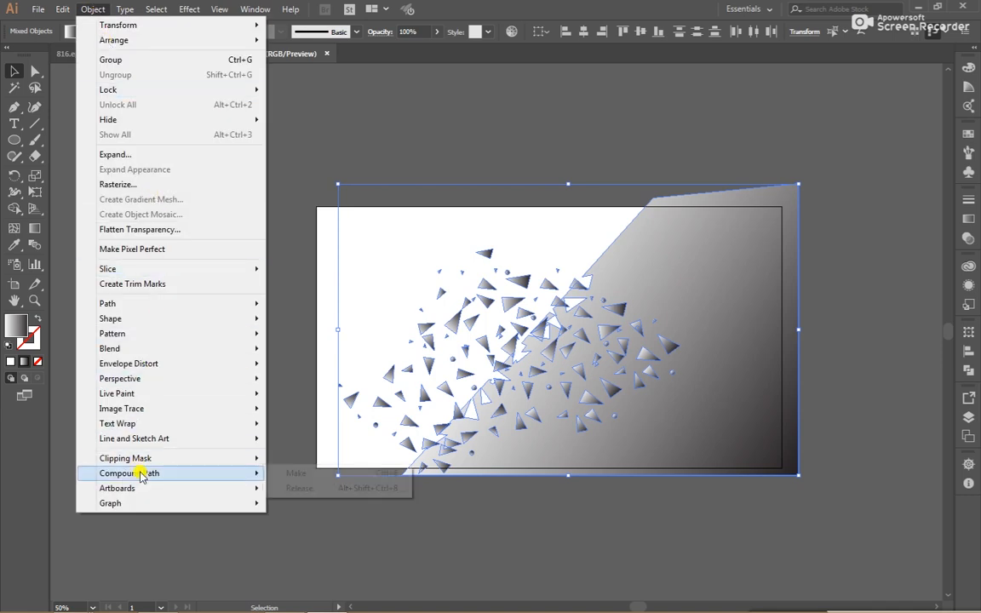
{"action": "left_click", "coordinate": [297, 473]}
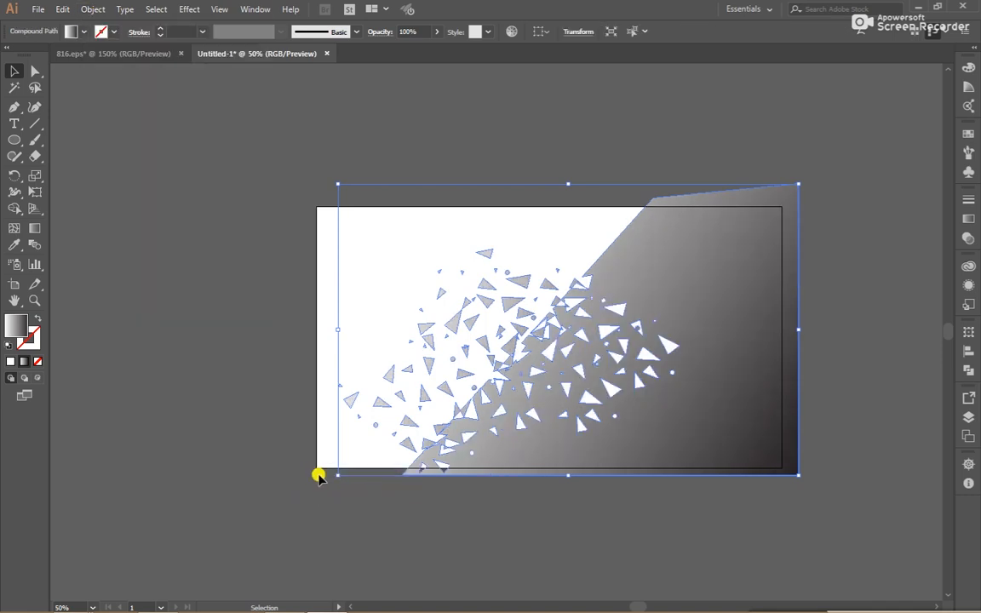
{"action": "left_click_drag", "start_coordinate": [320, 475], "coordinate": [443, 307]}
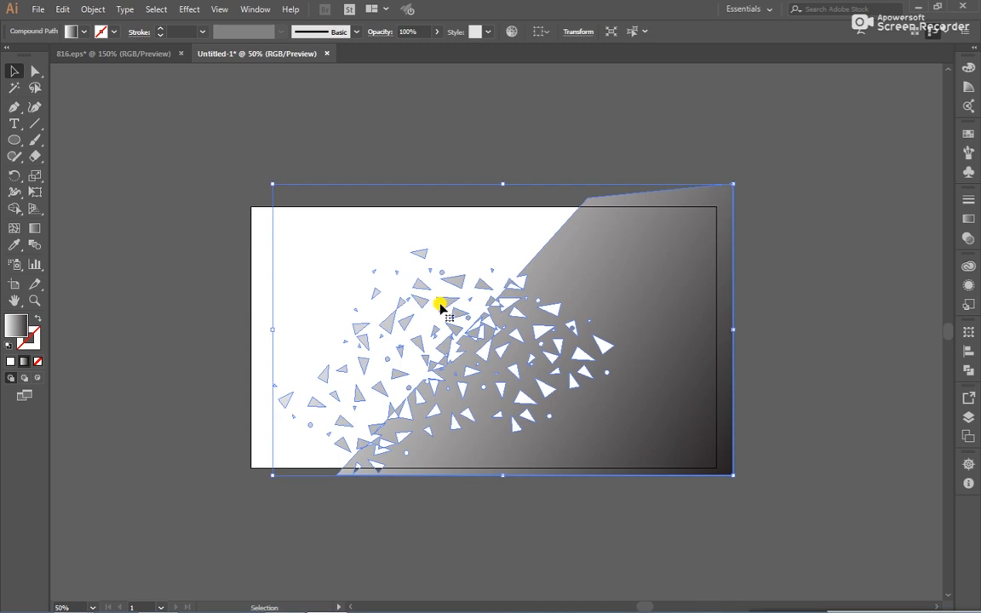
- Apply a Multiply drop shadow at 35% opacity, 7 px offsets and 5 px blur to the compound path
{"action": "left_click", "coordinate": [189, 10]}
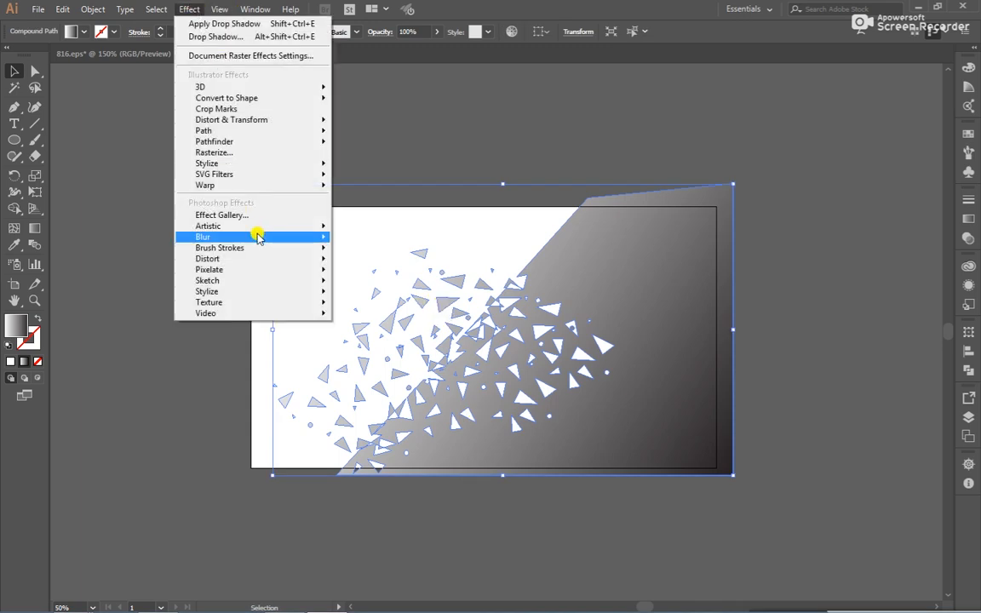
{"action": "mouse_move", "coordinate": [206, 163]}
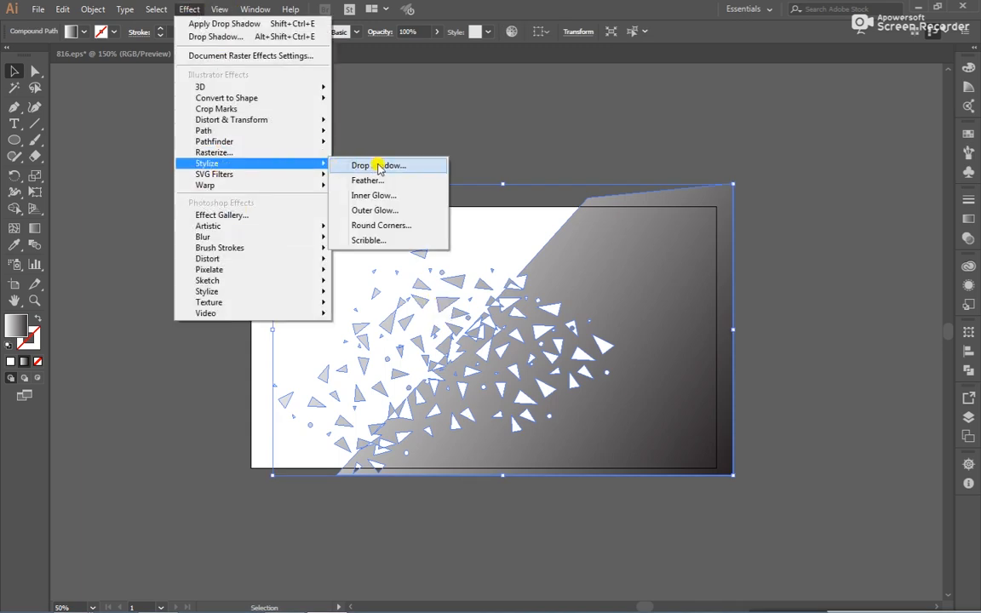
{"action": "left_click", "coordinate": [378, 165]}
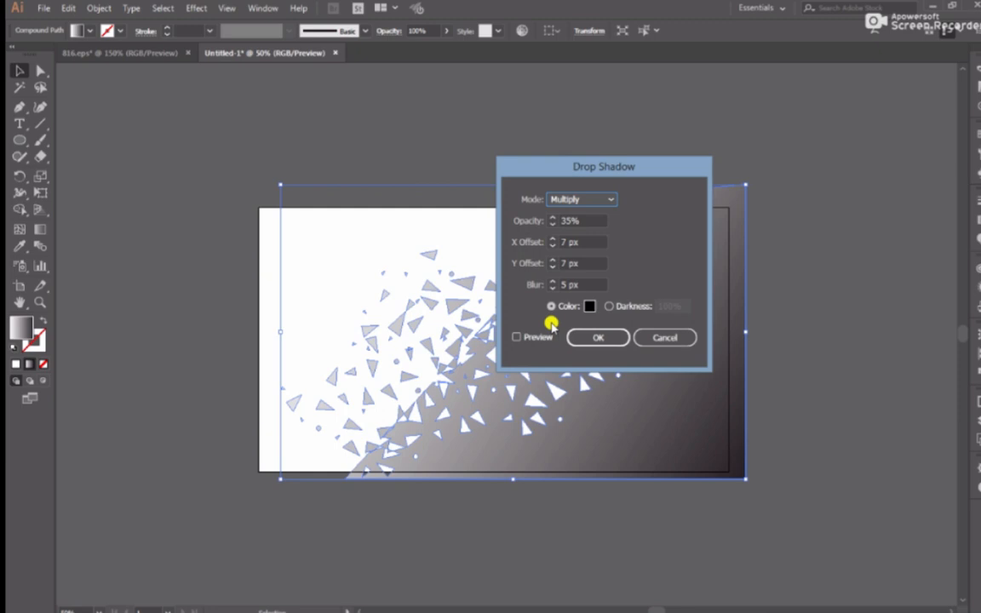
{"action": "left_click", "coordinate": [516, 336]}
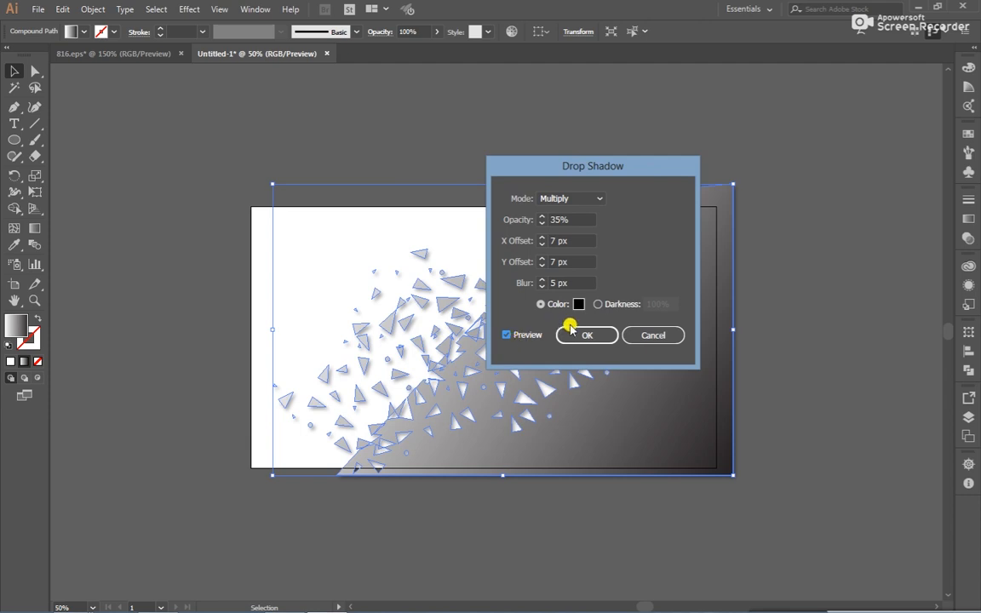
{"action": "left_click", "coordinate": [586, 334]}
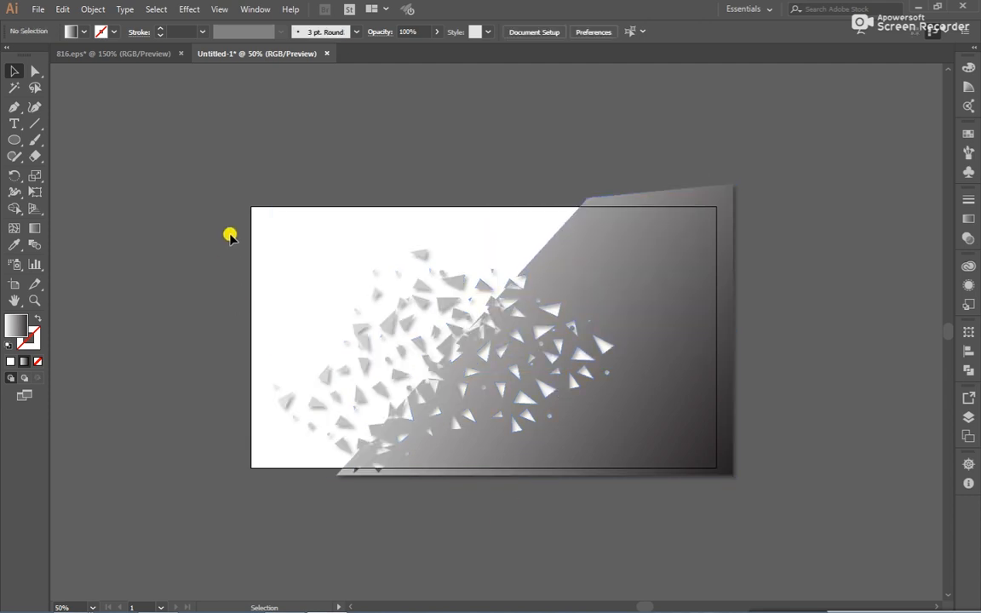
{"action": "left_click", "coordinate": [647, 245]}
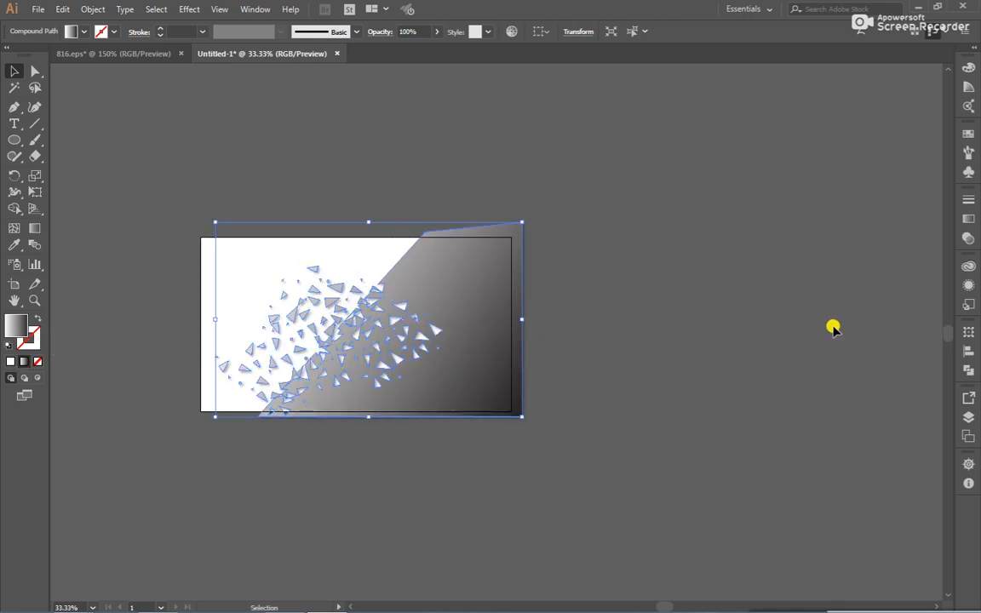
- Recolour the diagonal shape's gradient from grey to teal green darkening to dark green
{"action": "left_click", "coordinate": [967, 218]}
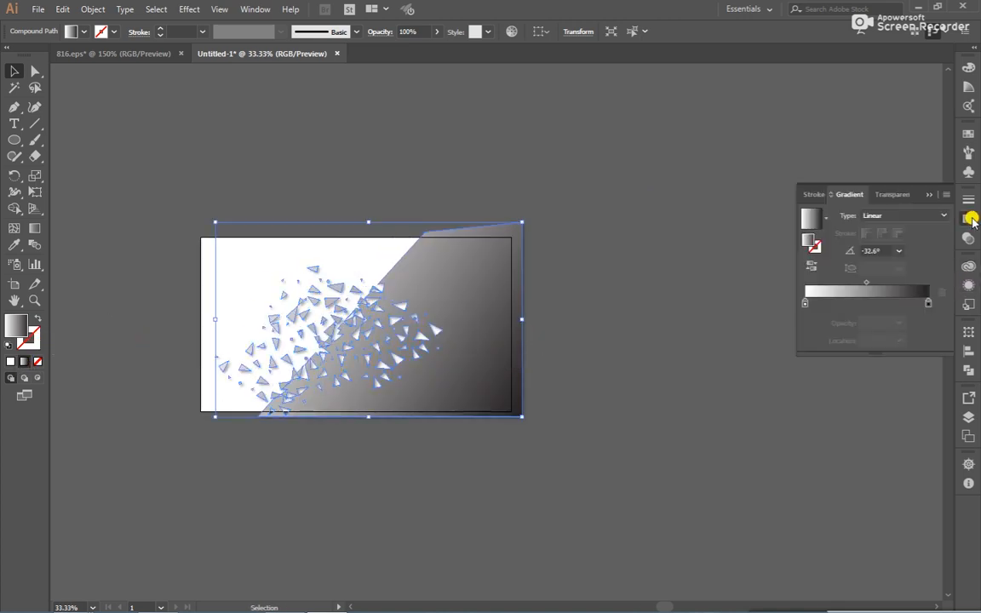
{"action": "left_click", "coordinate": [255, 10]}
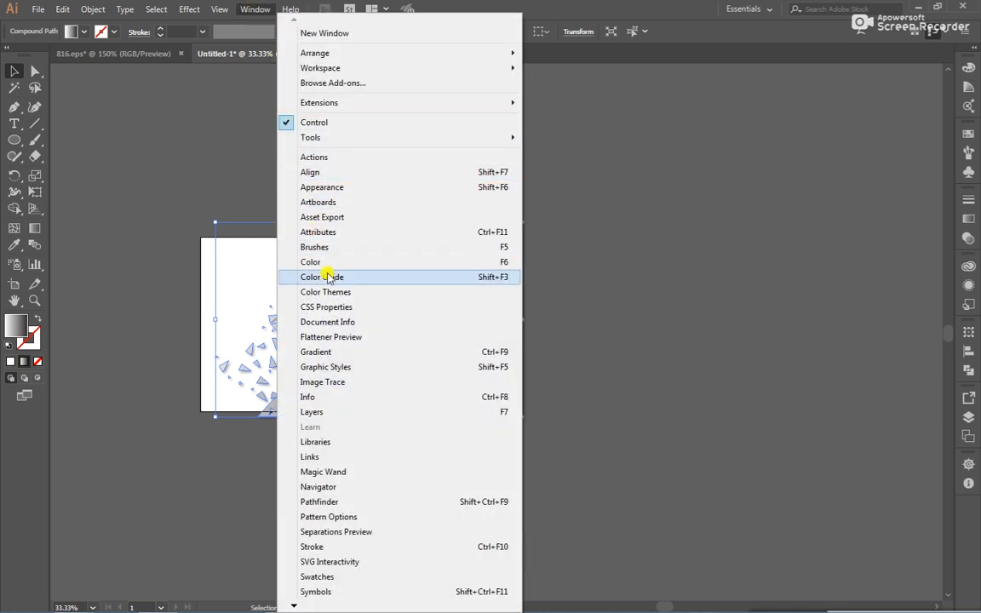
{"action": "mouse_move", "coordinate": [332, 368]}
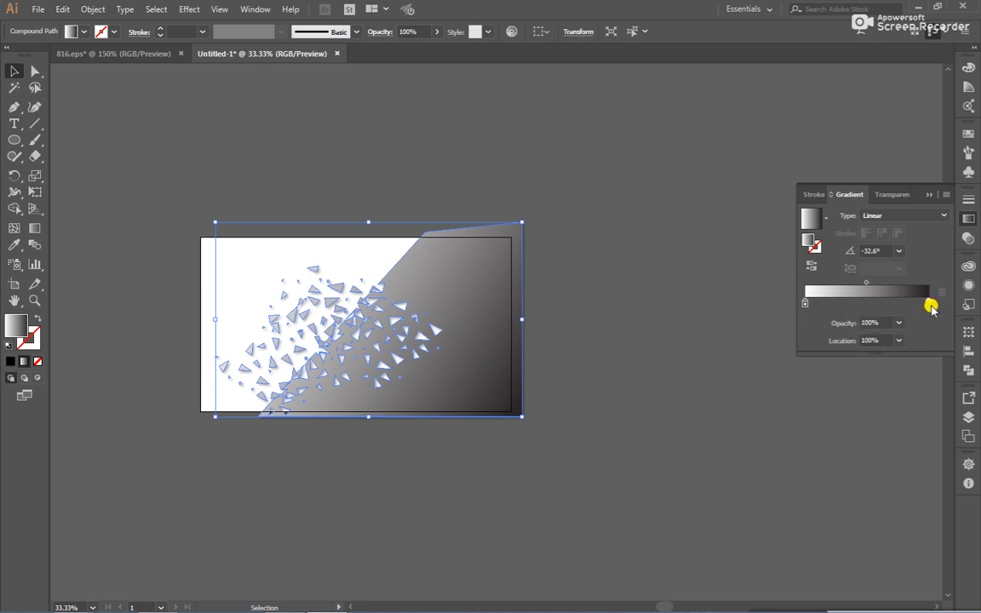
{"action": "left_click_drag", "start_coordinate": [932, 292], "coordinate": [807, 292]}
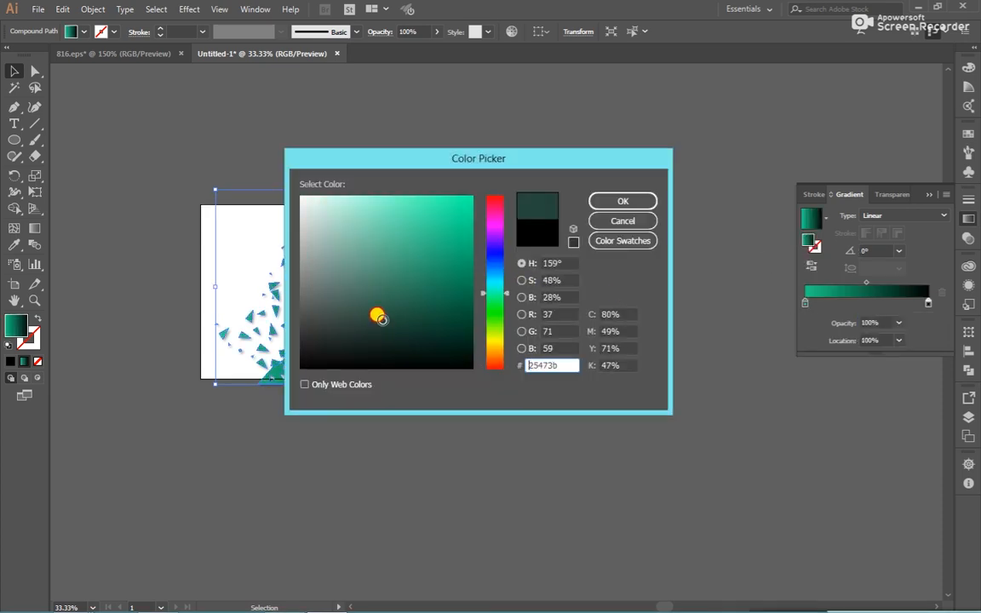
{"action": "left_click", "coordinate": [390, 309]}
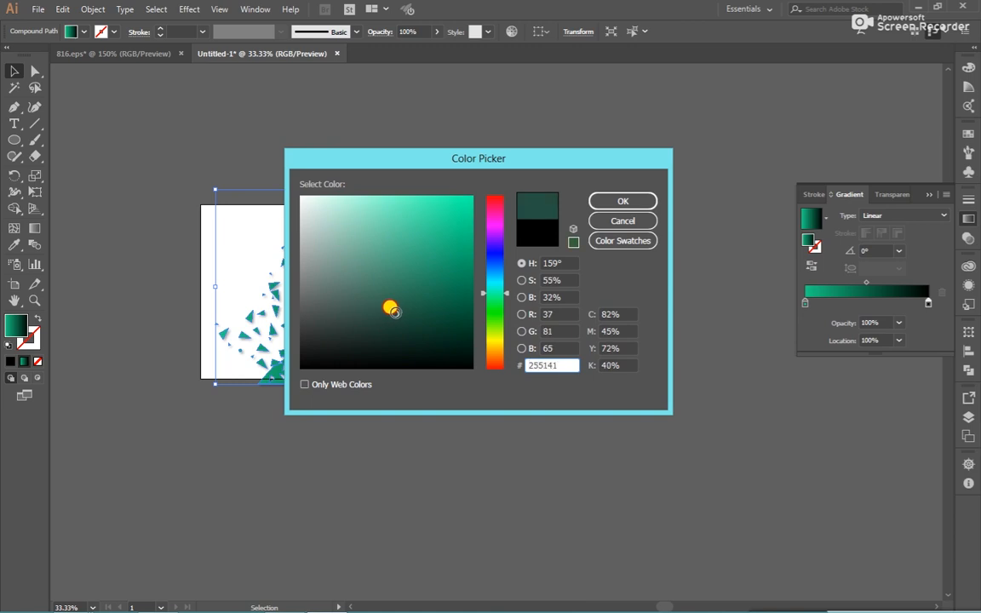
{"action": "left_click", "coordinate": [623, 201]}
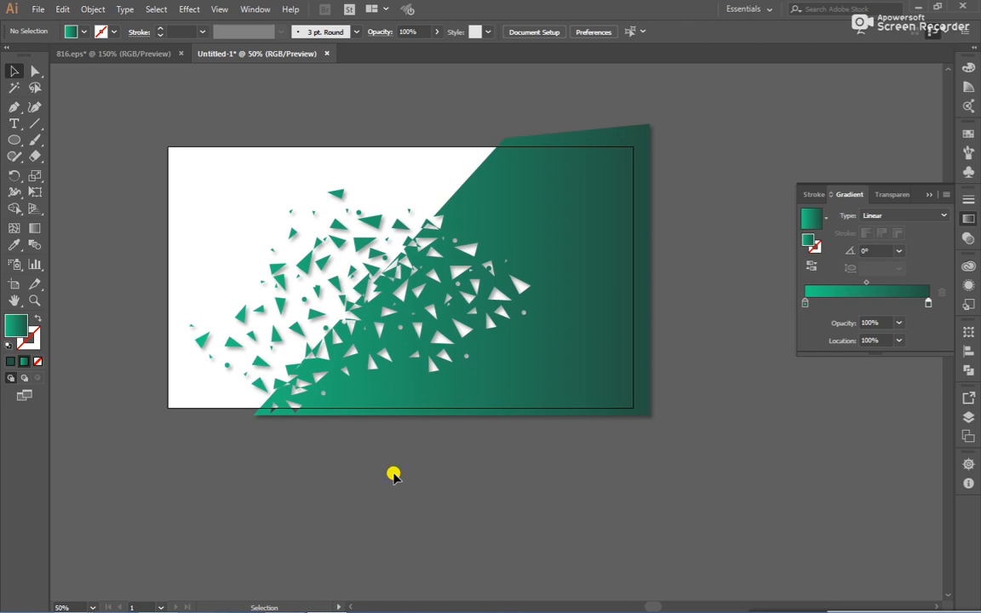
{"action": "mouse_move", "coordinate": [464, 453]}
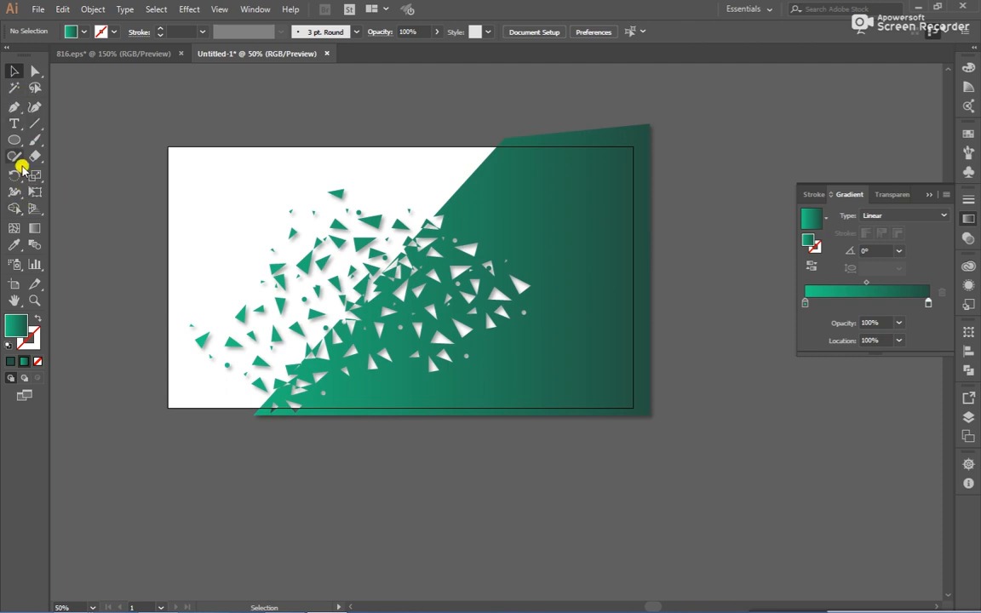
{"action": "left_click", "coordinate": [13, 140]}
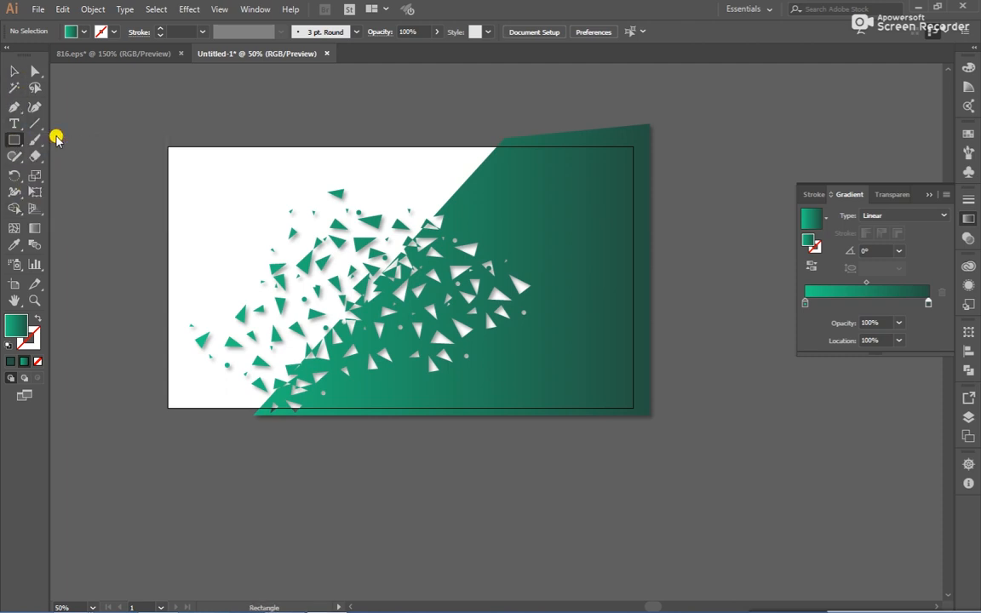